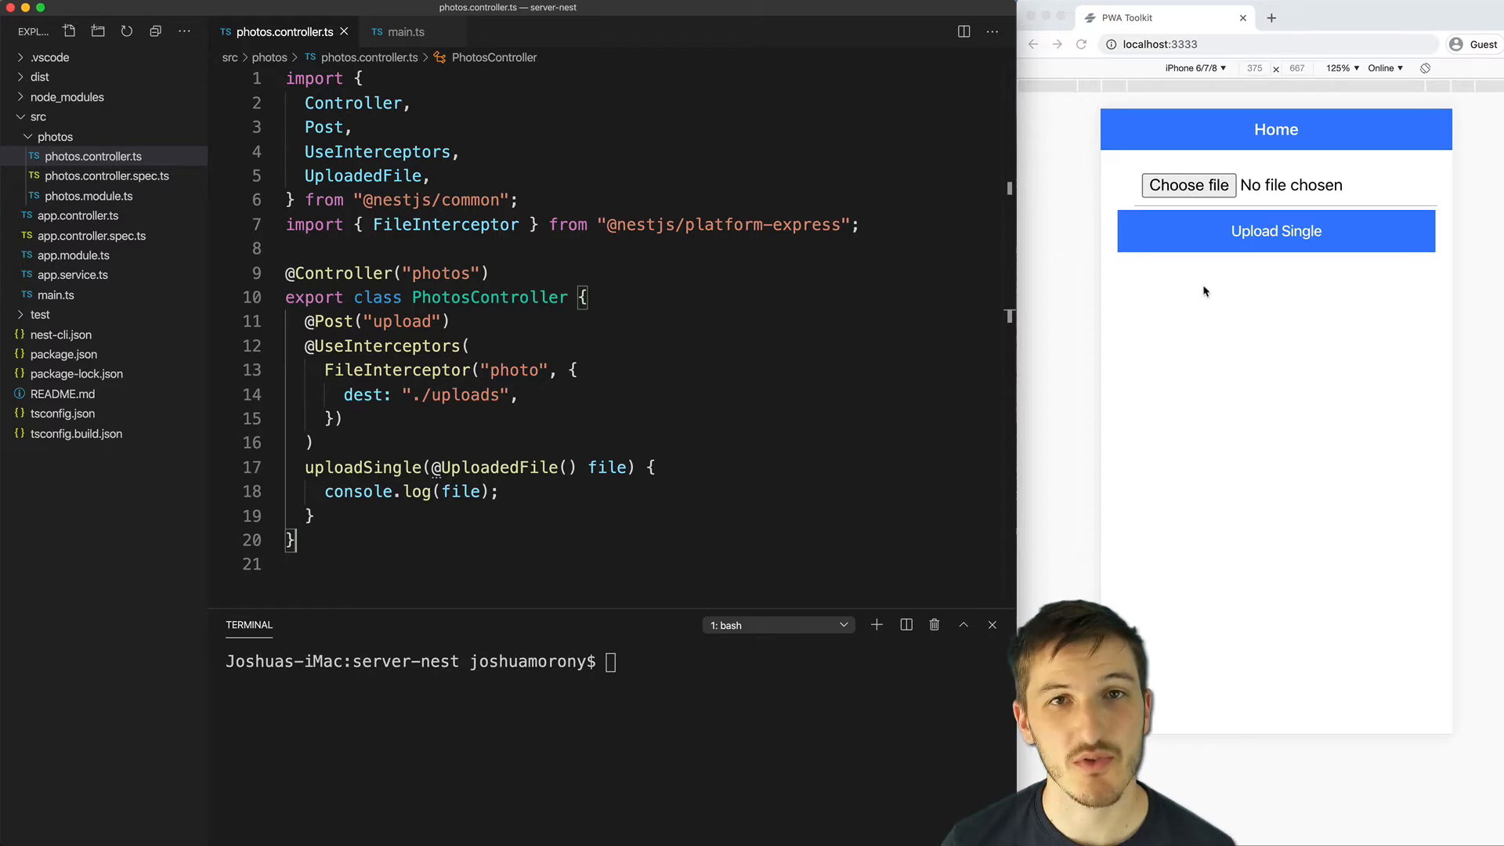
mouse_move(1082, 286)
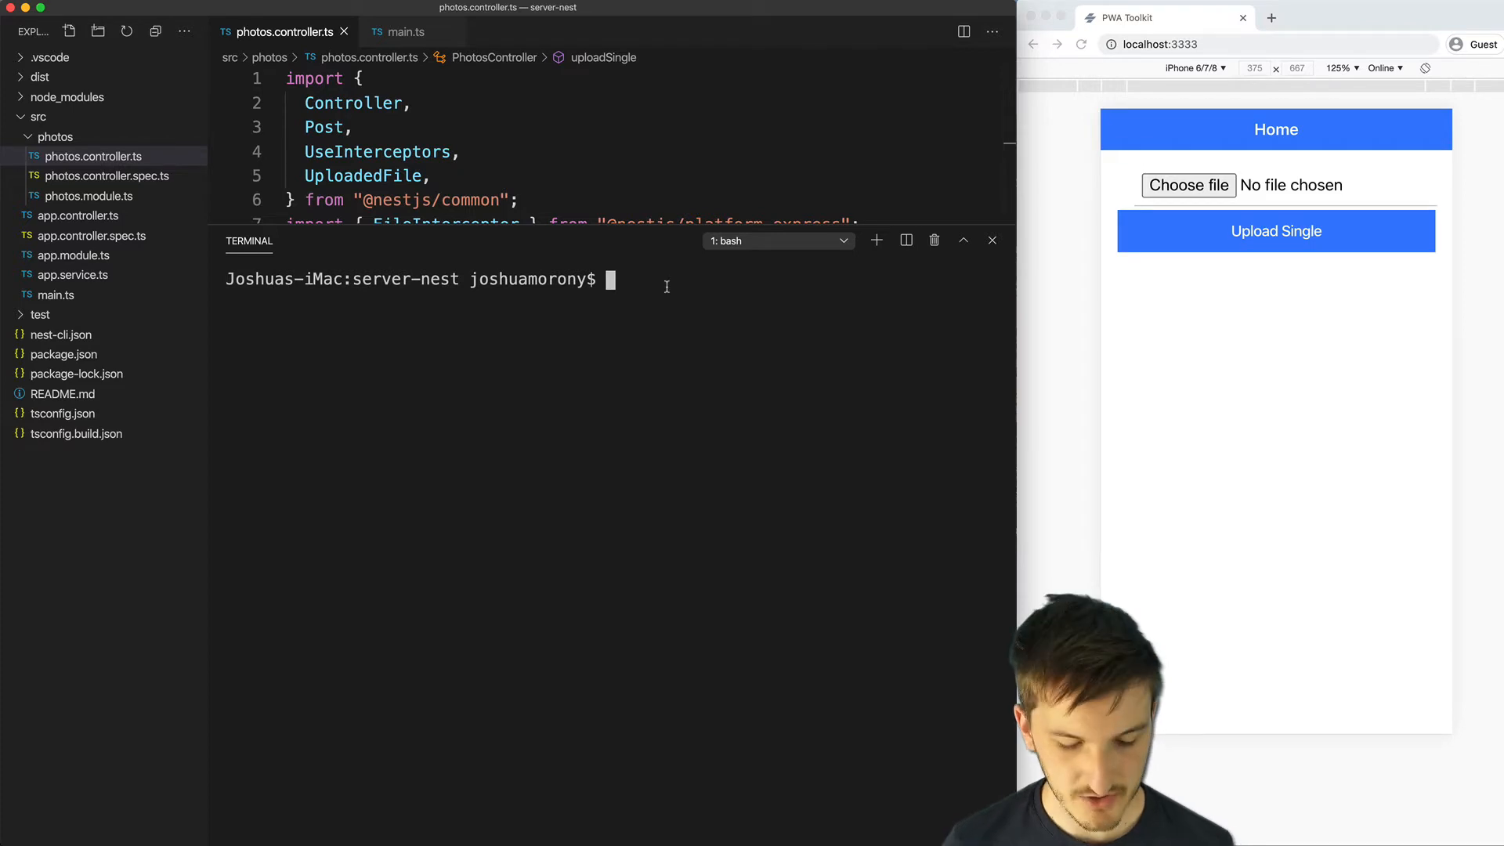
Step: Type the 'nest new' and photos module generate commands in the terminal, then clear them
type("nest new")
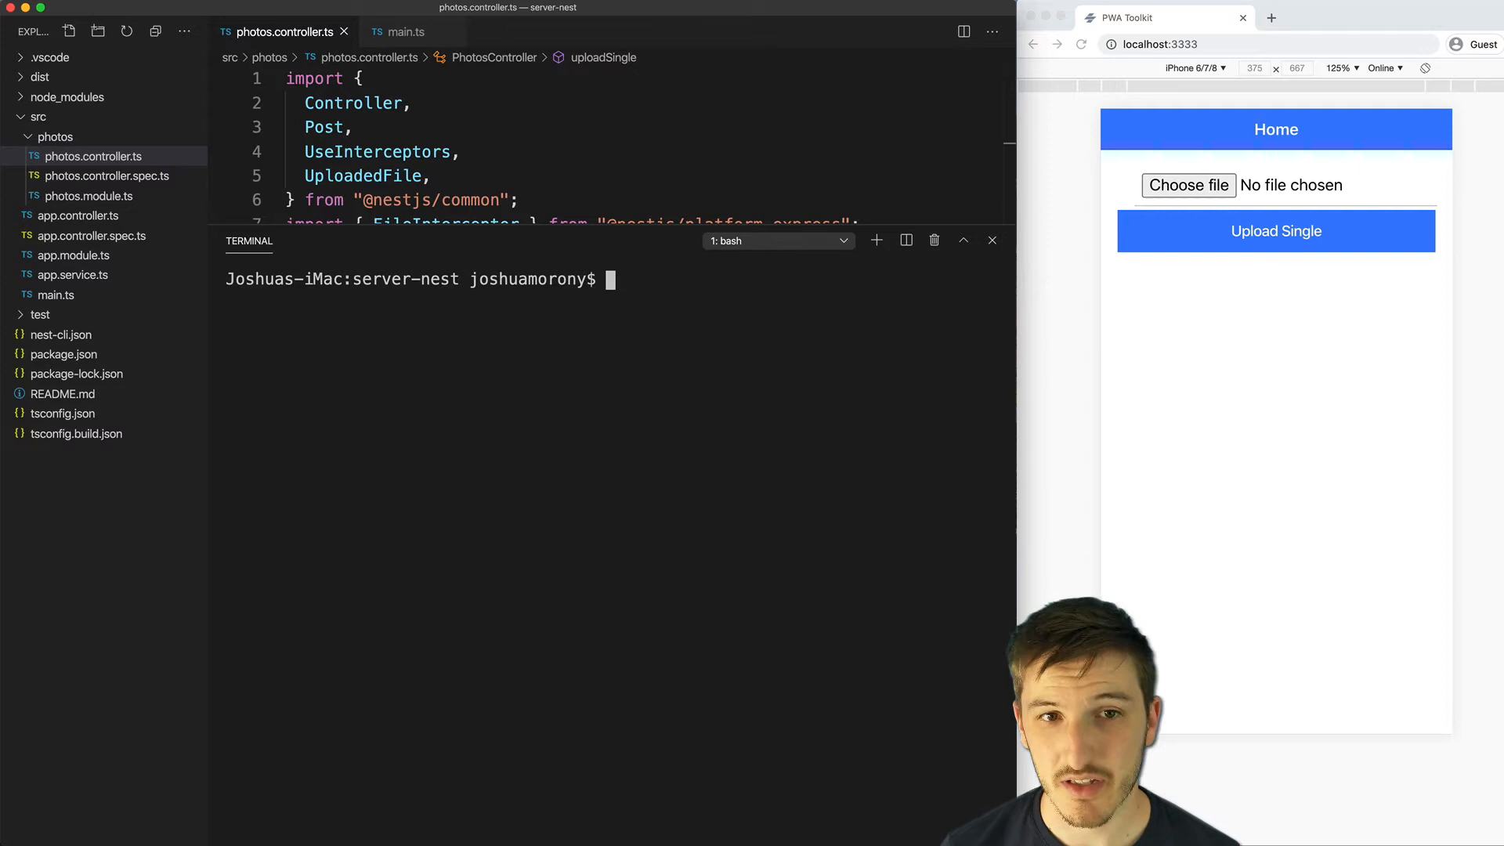
type("nest g module phot")
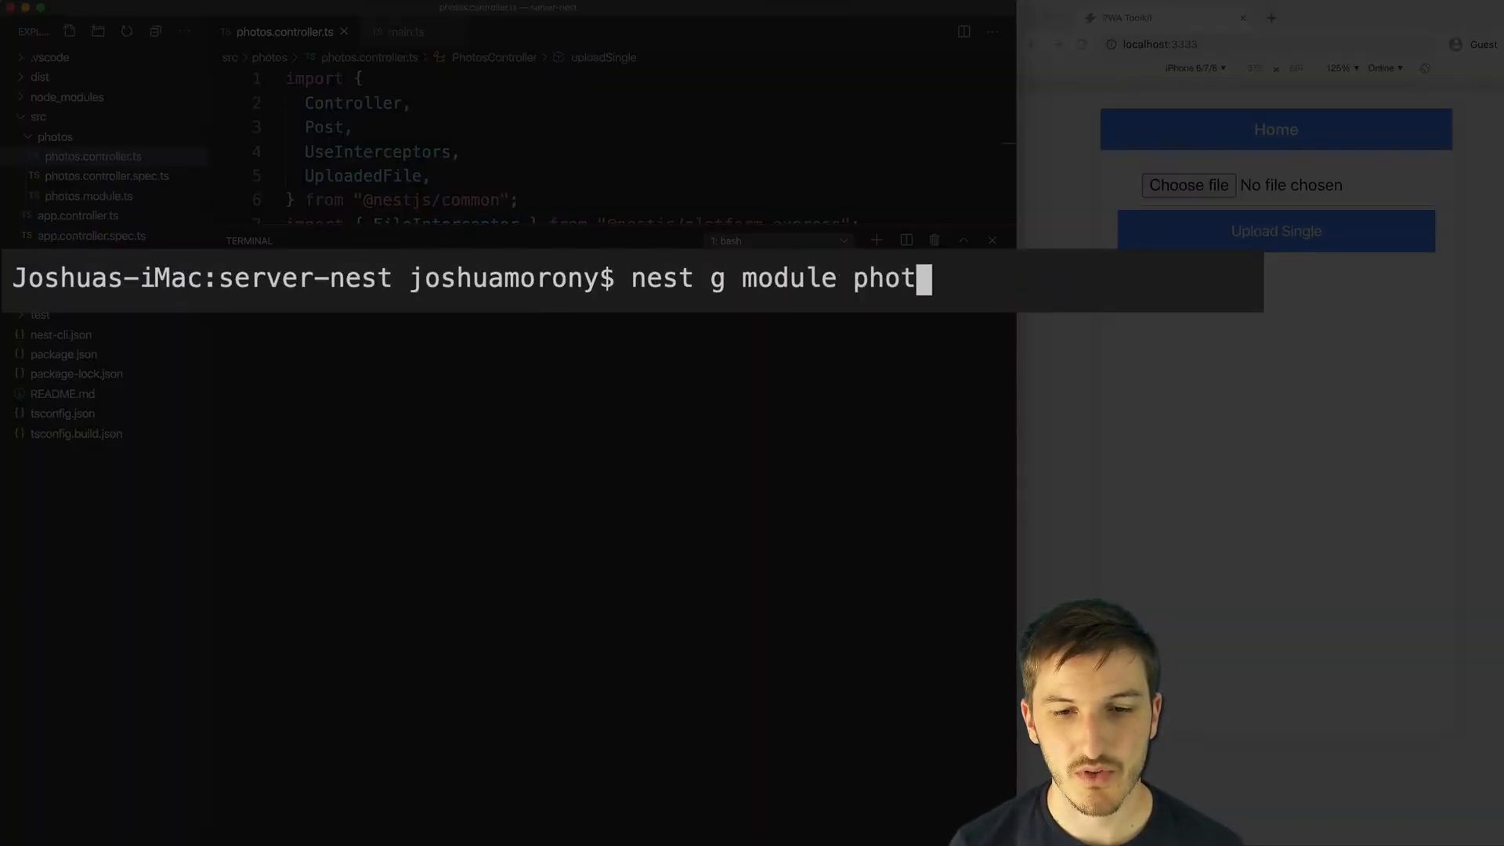
type("os")
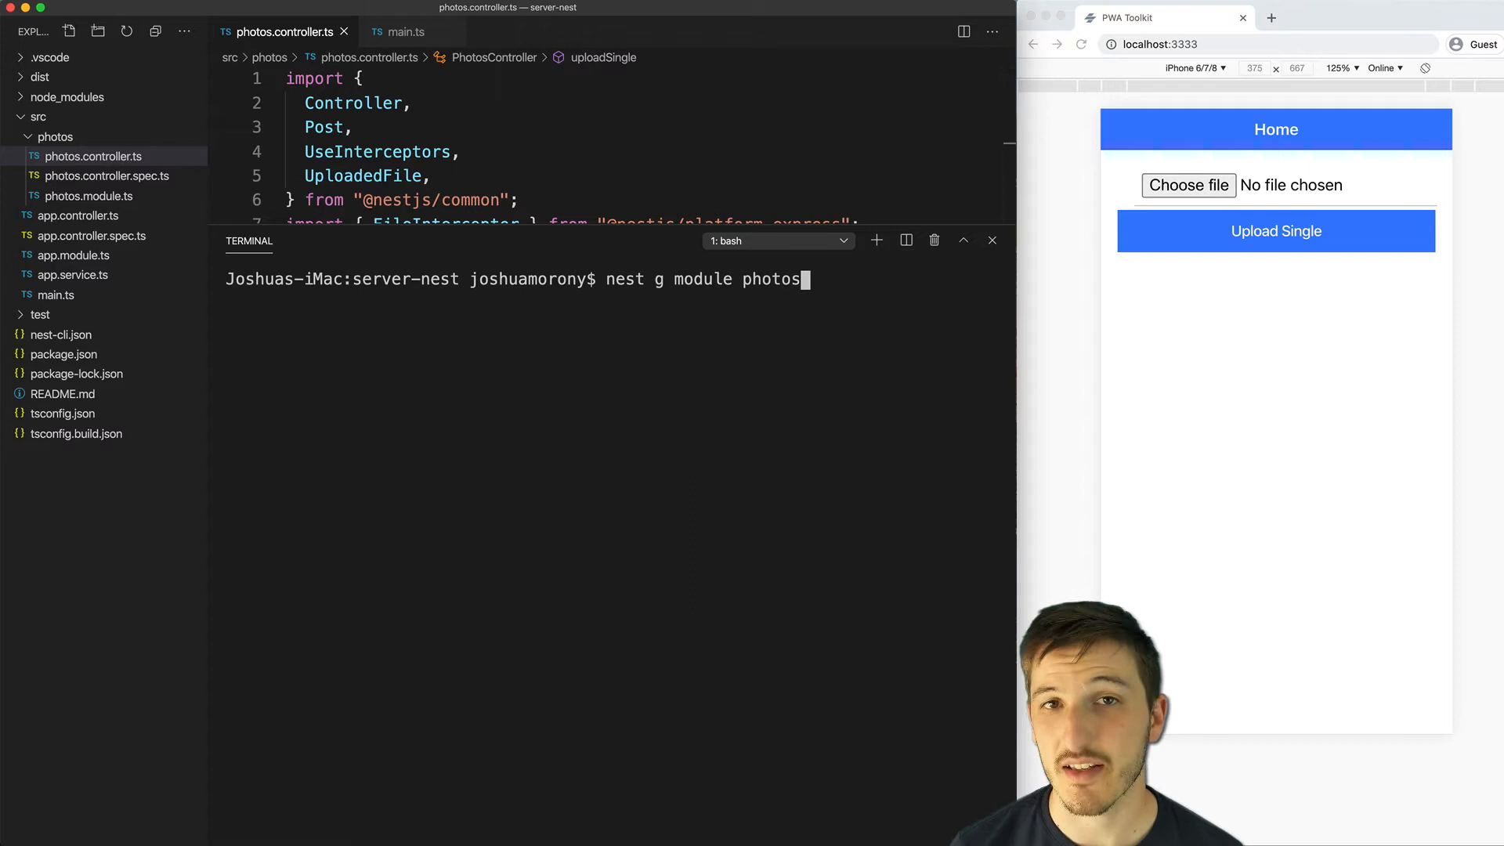
key("Backspace")
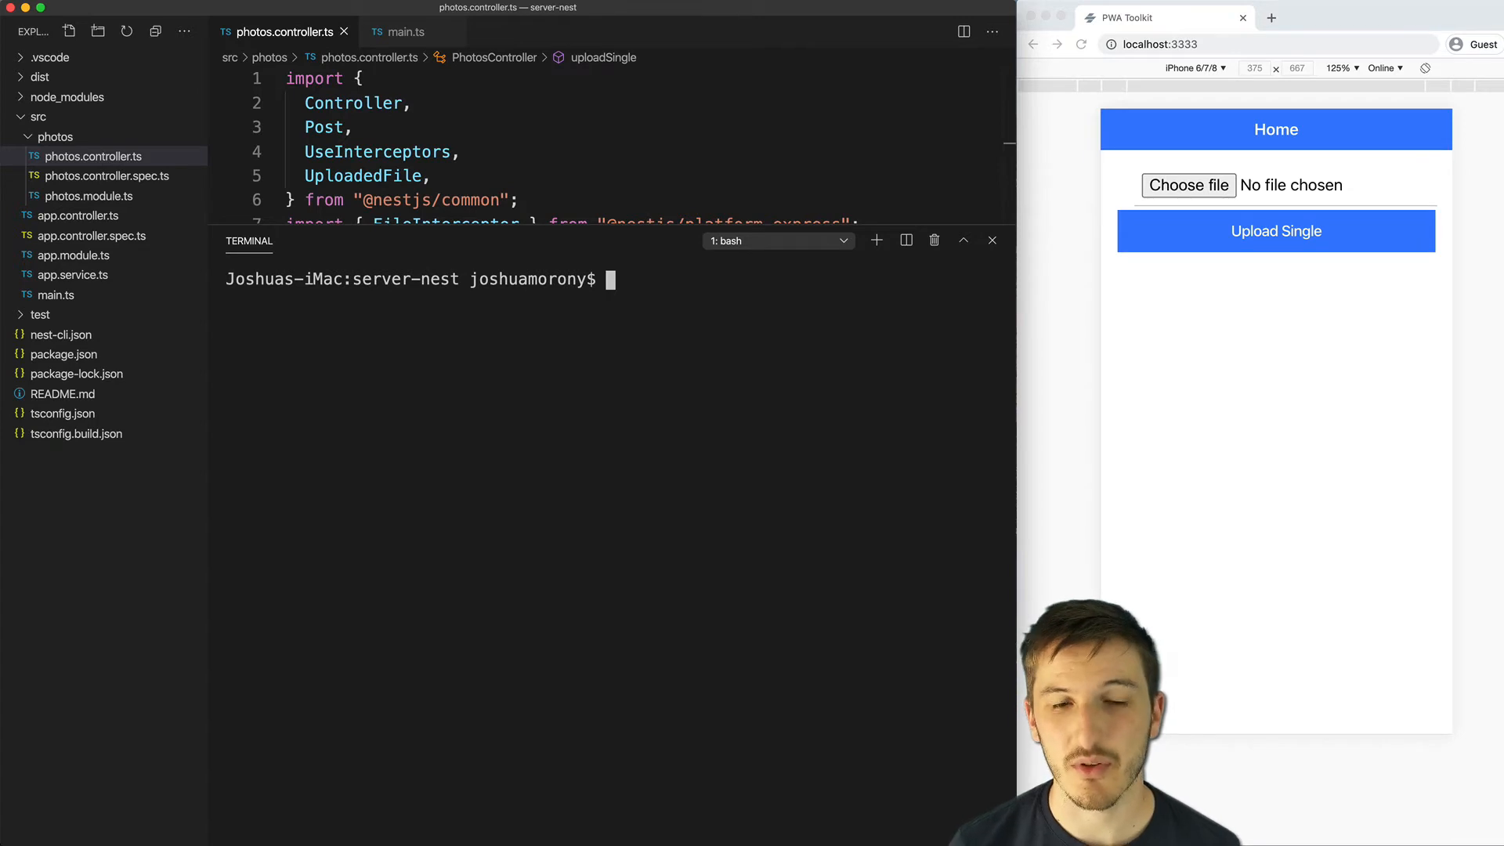
Step: Type the 'nest g controller photos' command in the terminal without running it
type("nest")
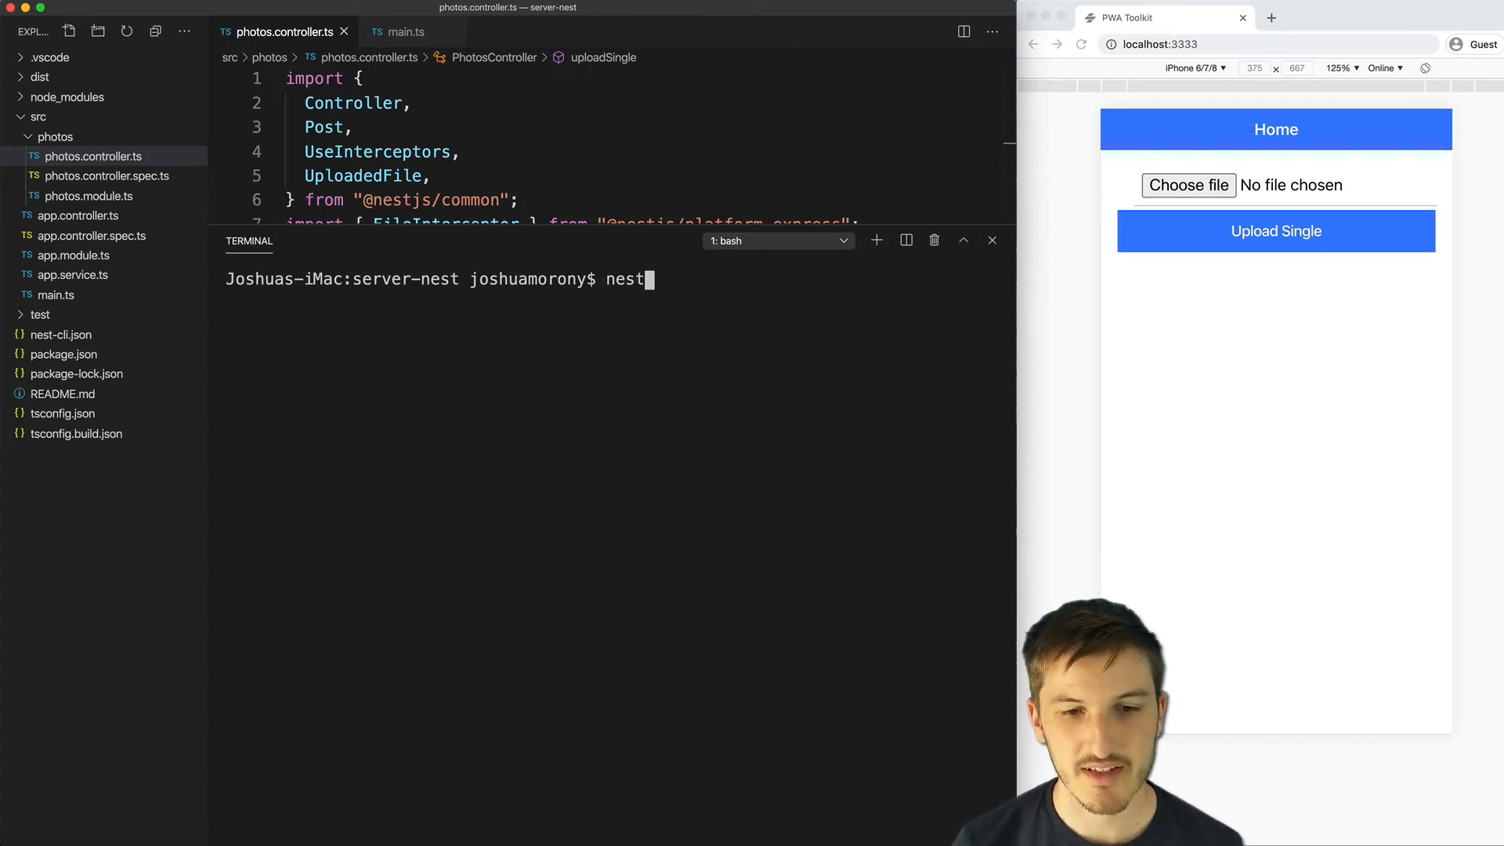
type("g controller")
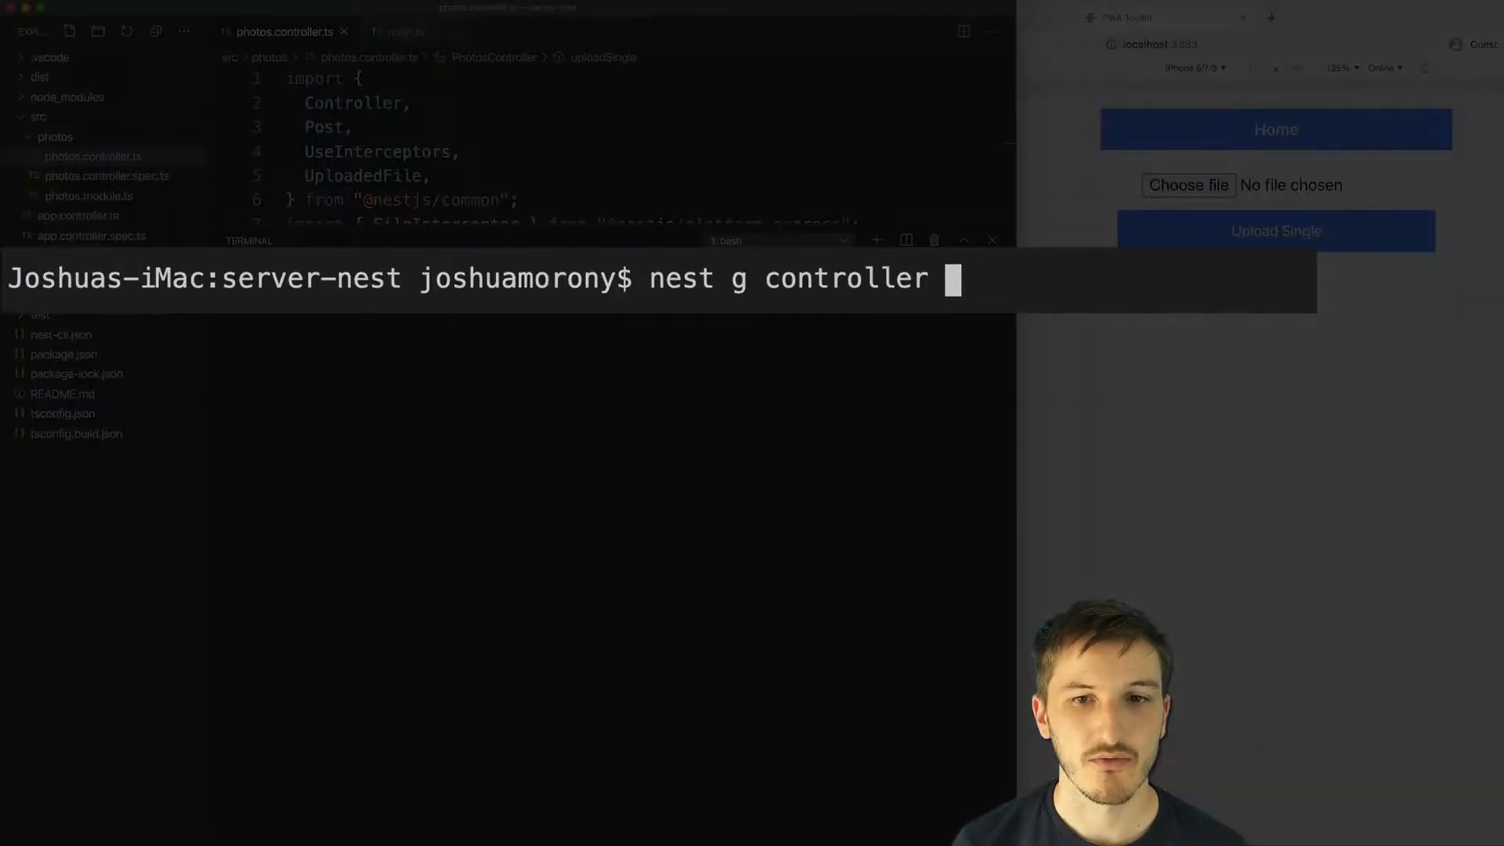
type("photos")
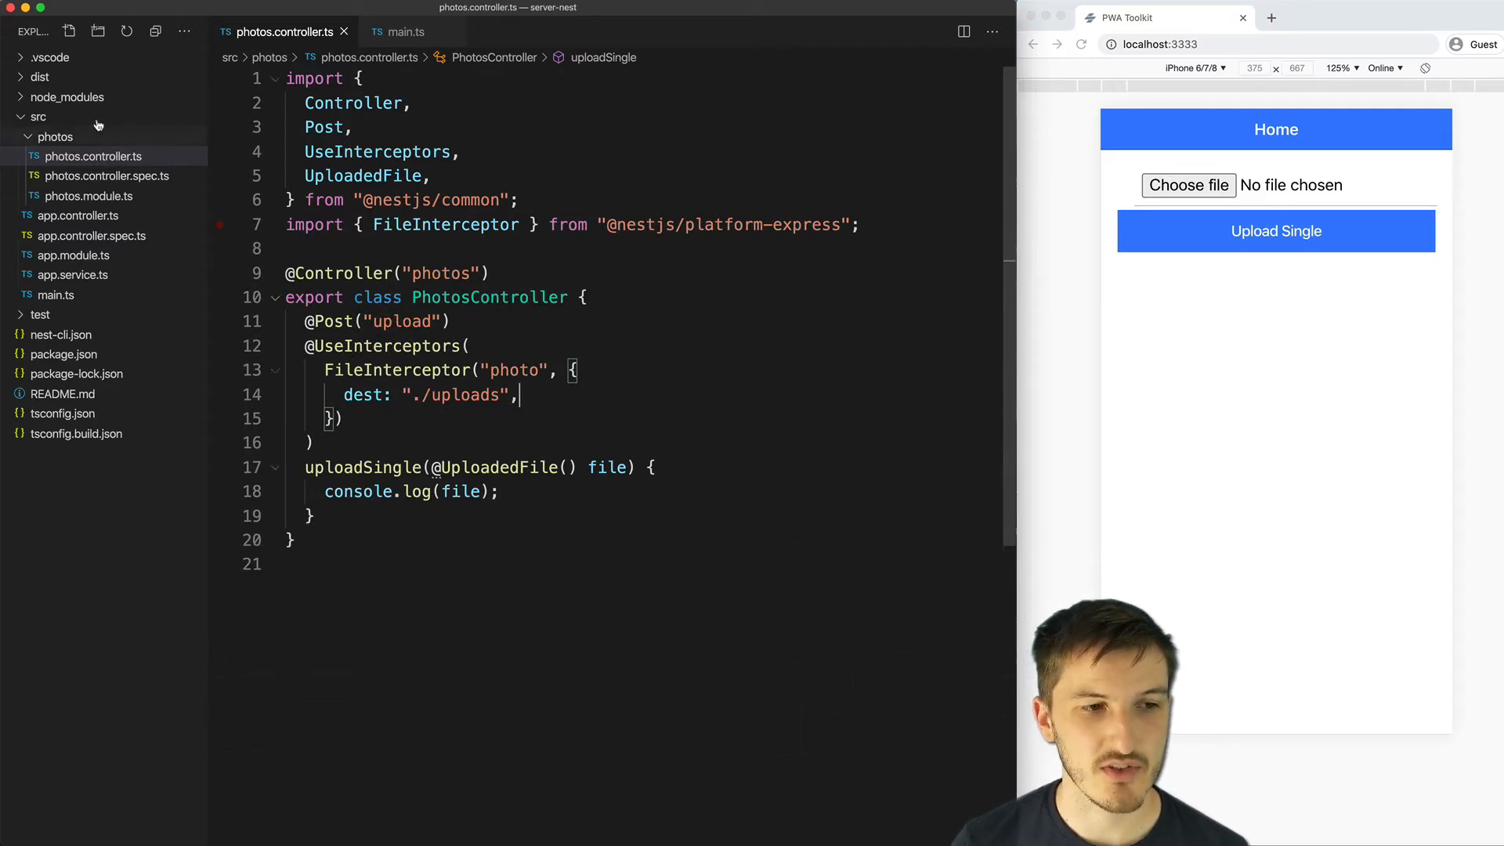
mouse_move(93, 155)
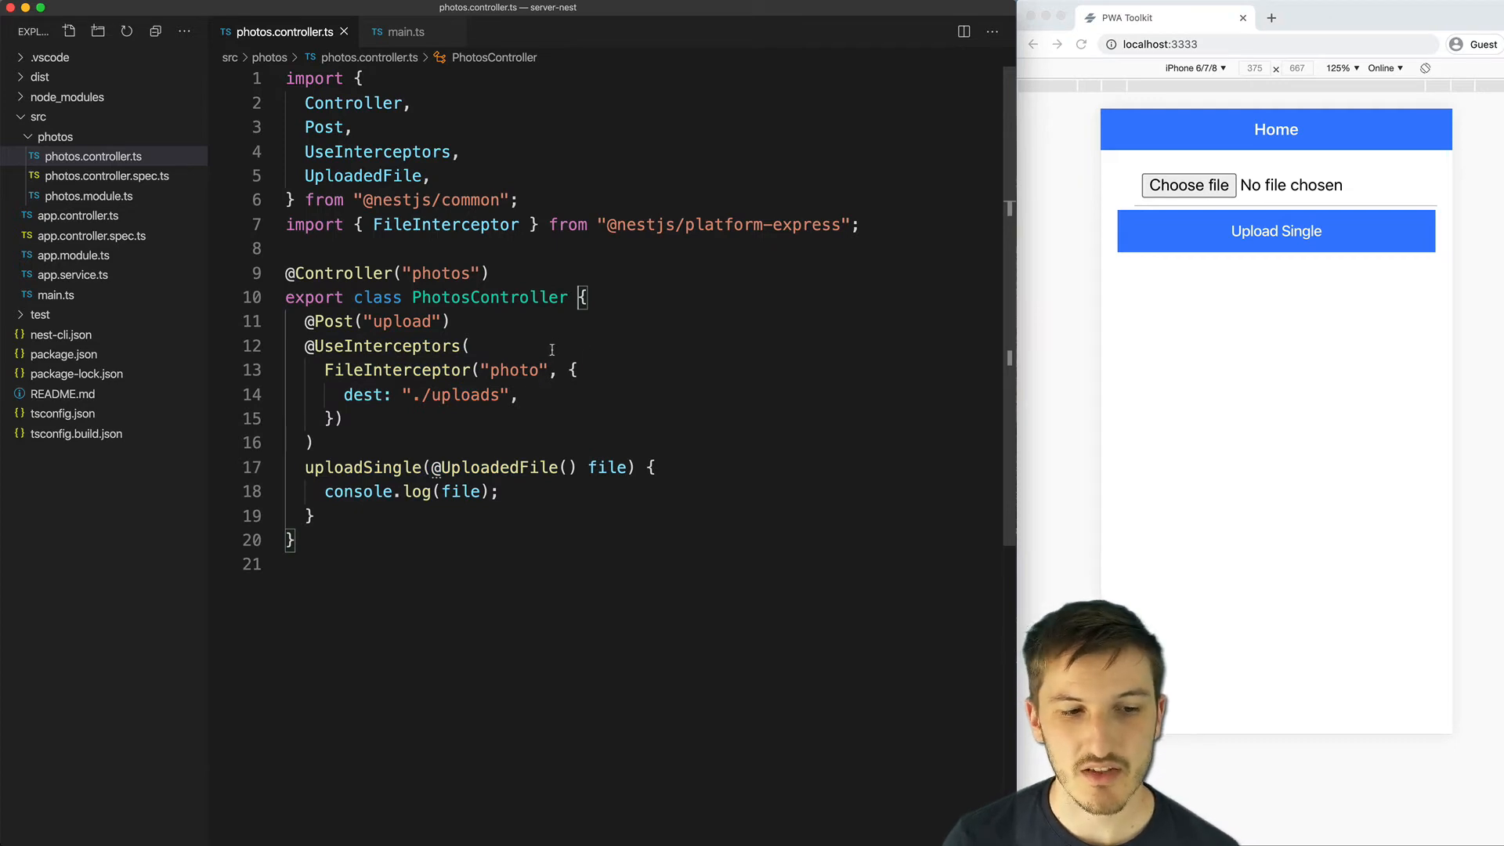
Step: Highlight the FileInterceptor options, the 'photo' field and './uploads' destination in PhotosController
left_click_drag(300, 346, 312, 442)
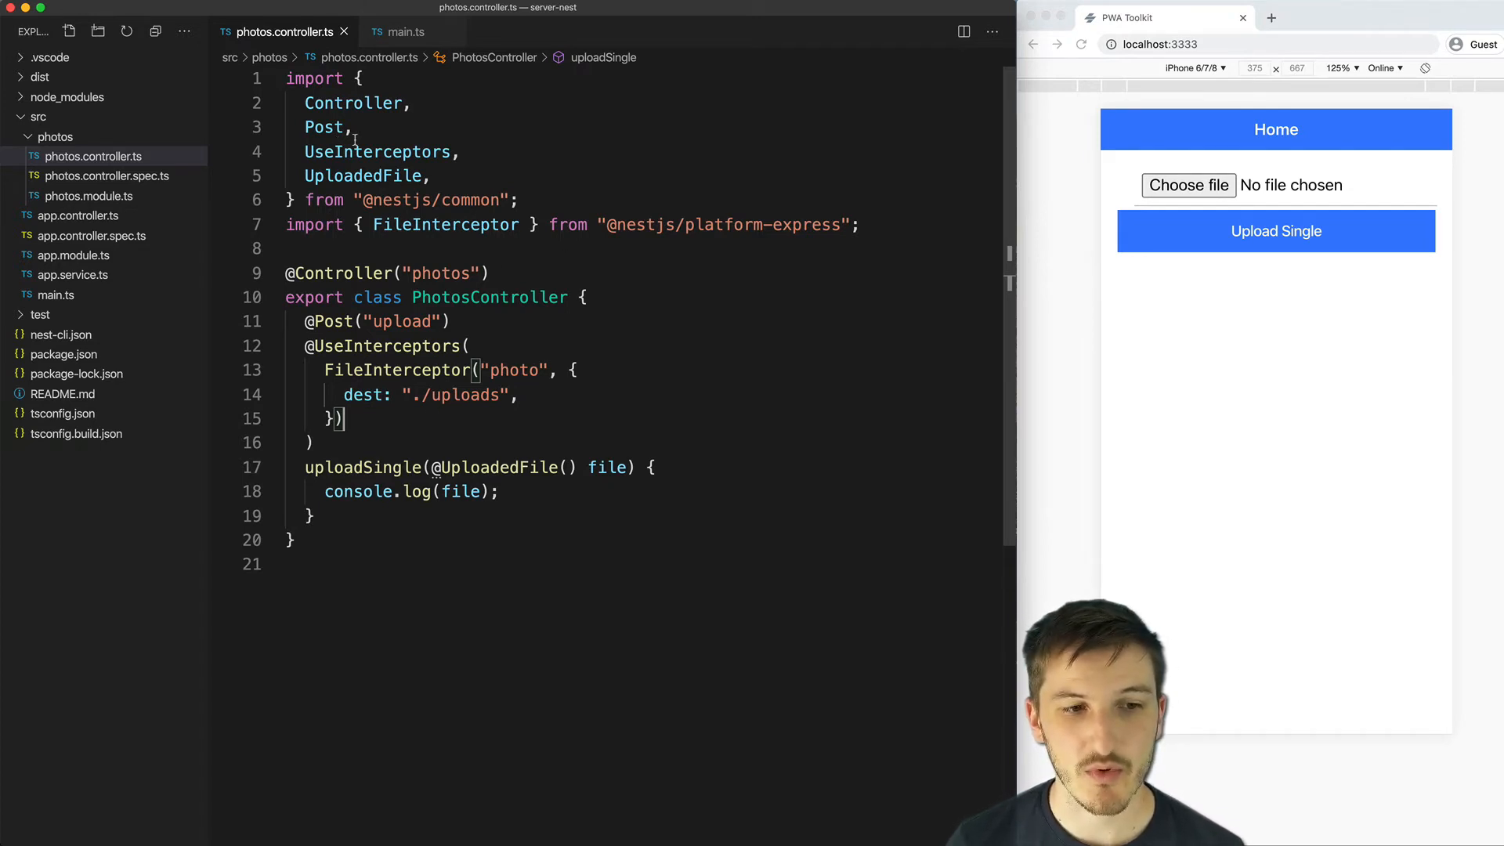
double_click(496, 467)
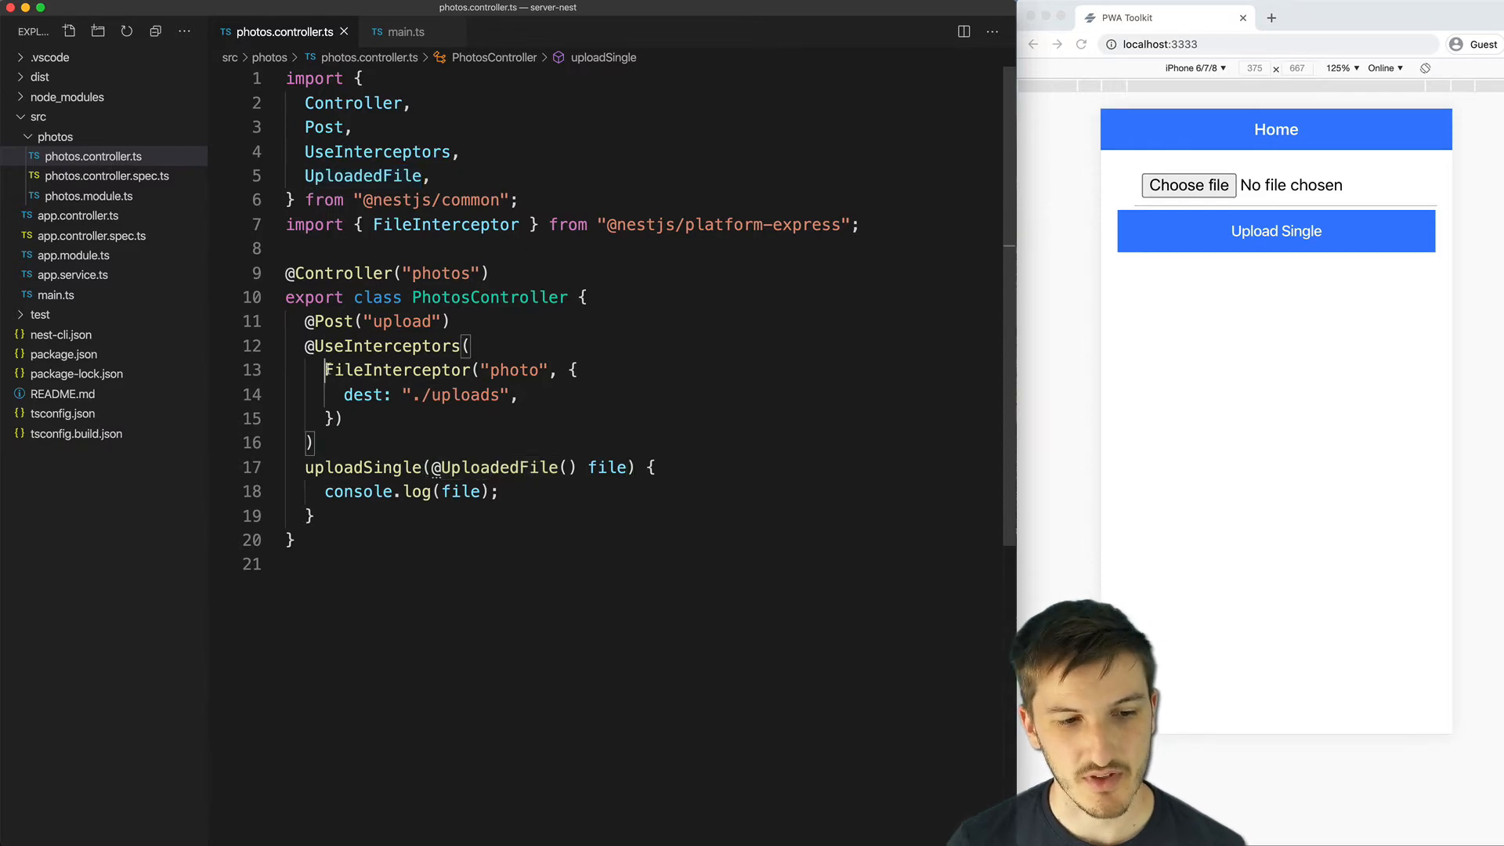
mouse_move(397, 370)
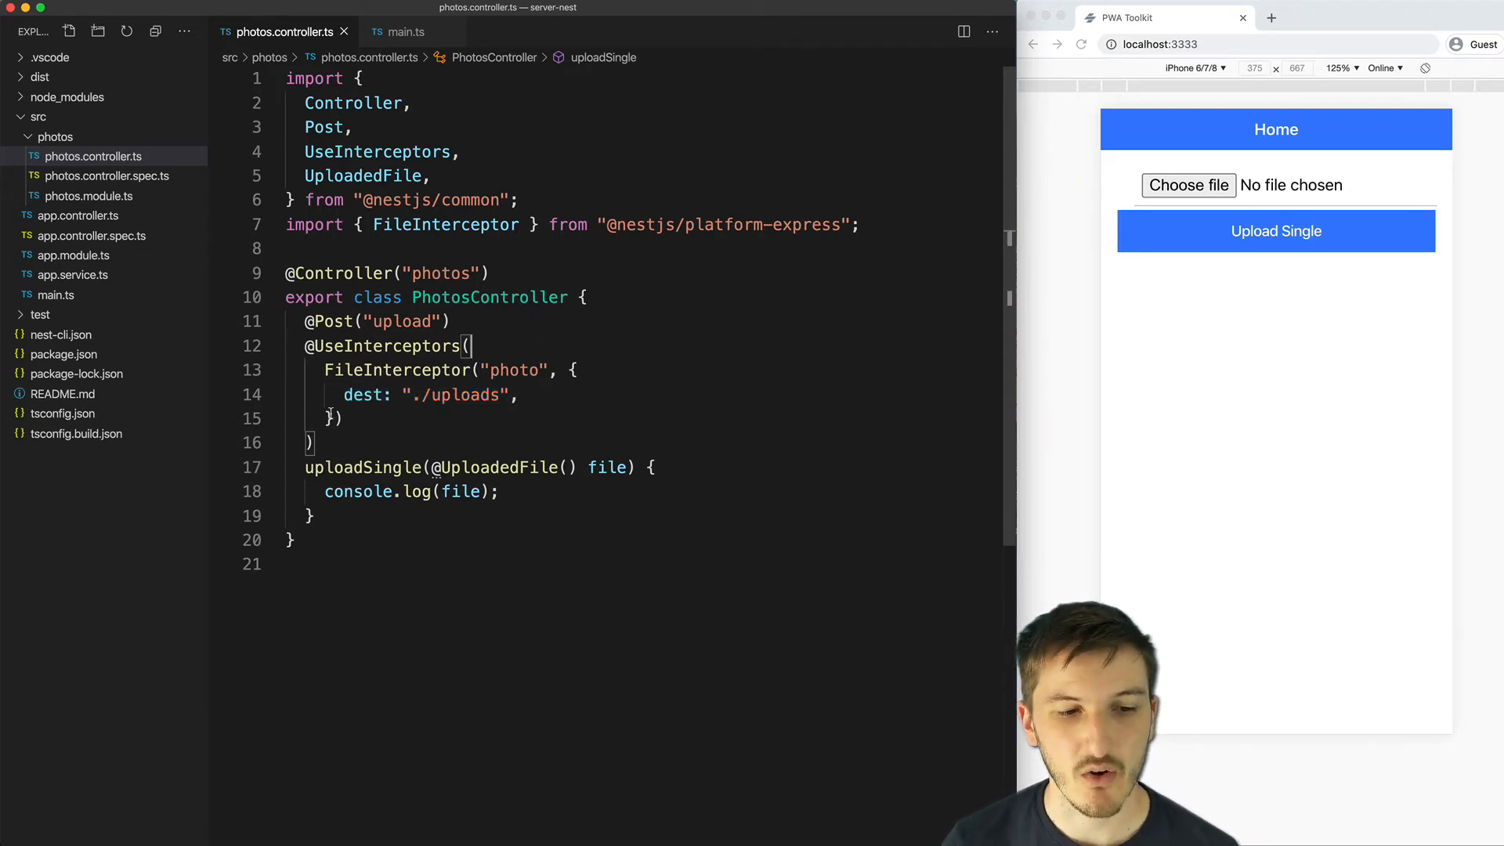
left_click_drag(571, 371, 342, 418)
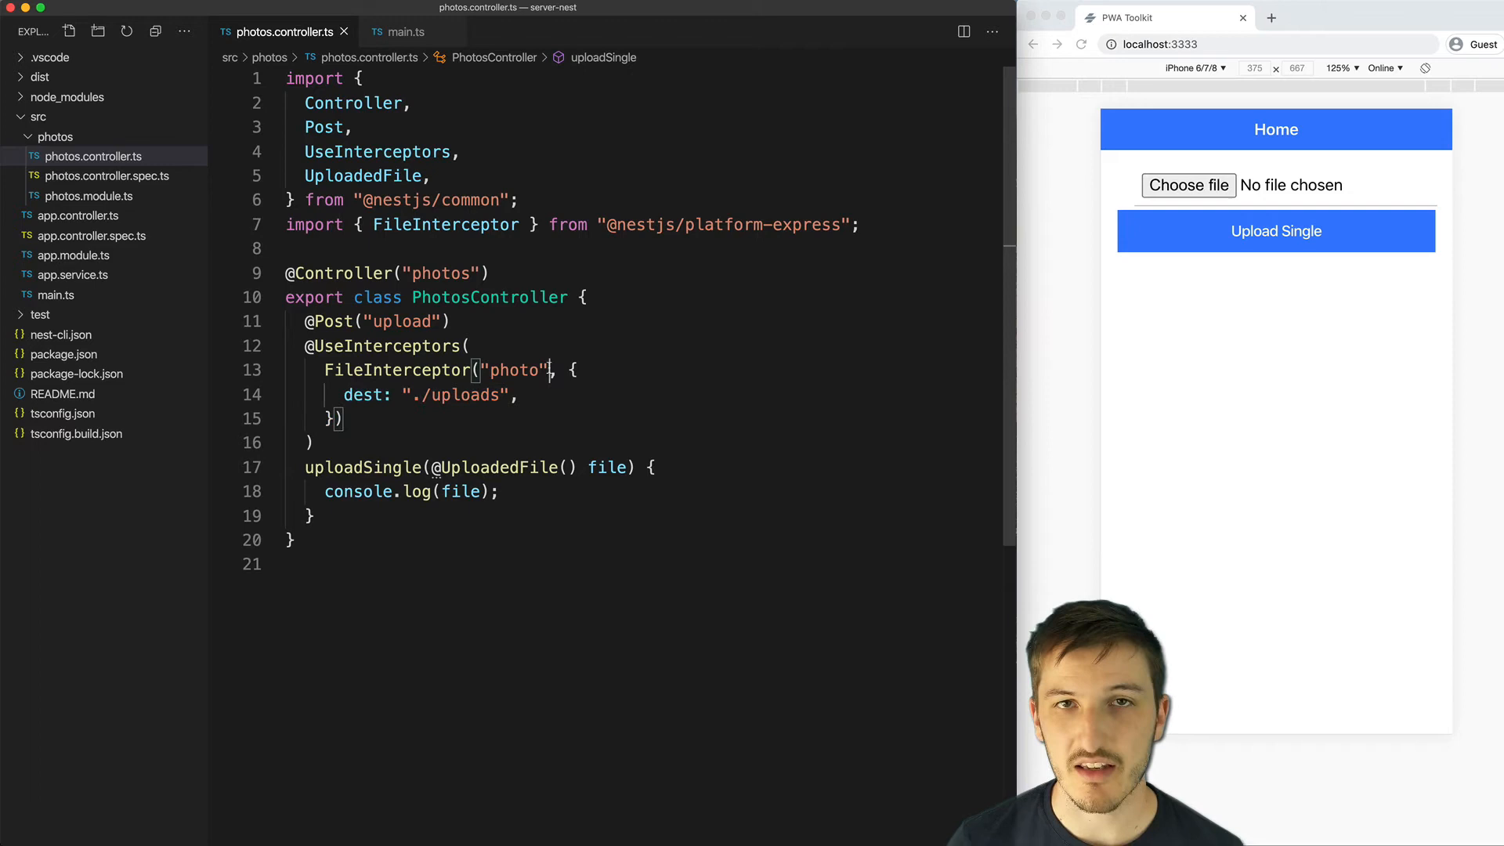
double_click(514, 371)
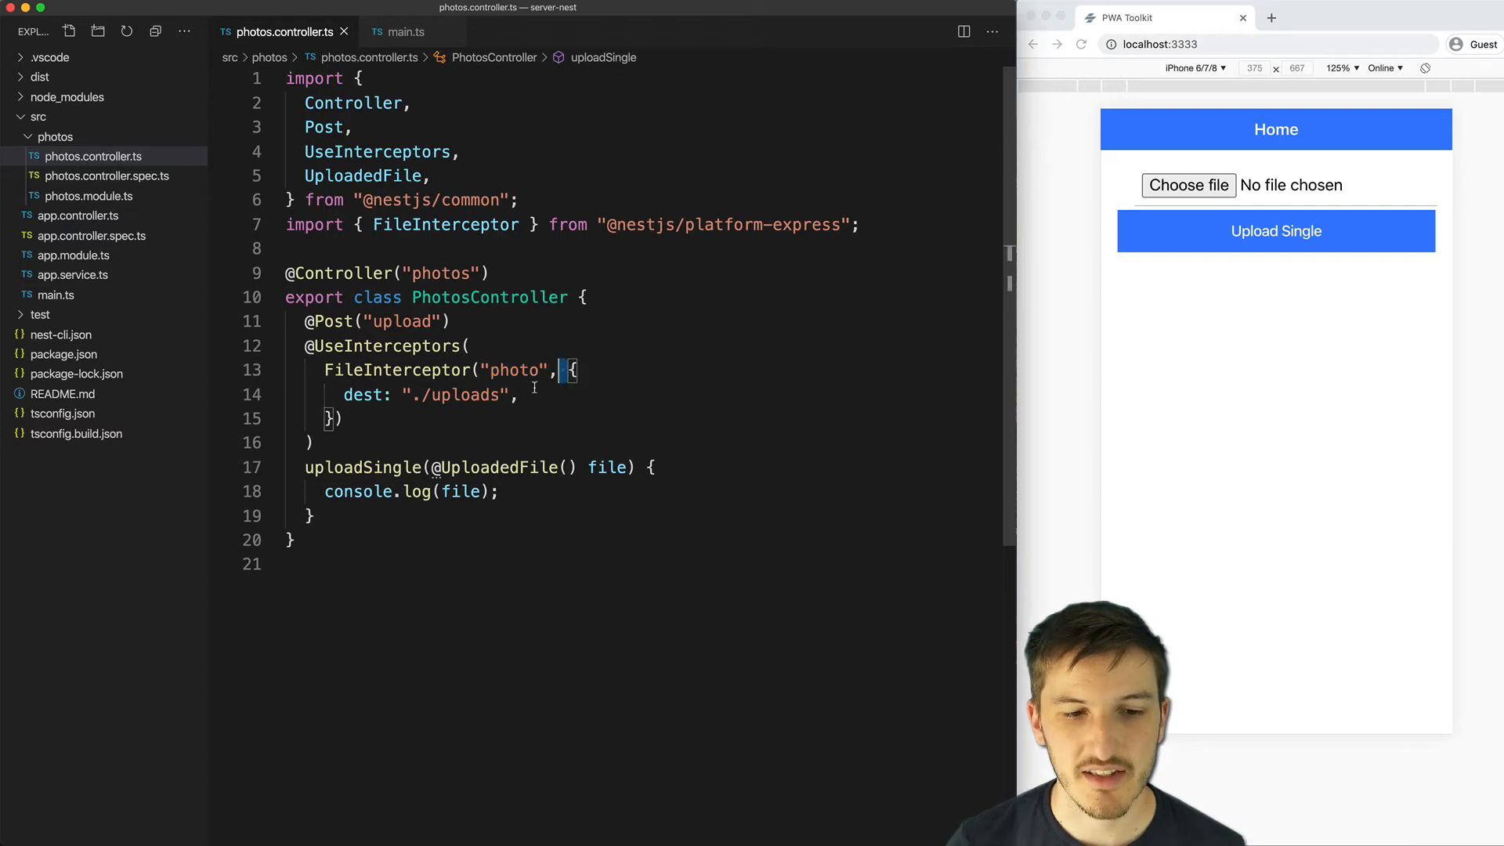
left_click(522, 394)
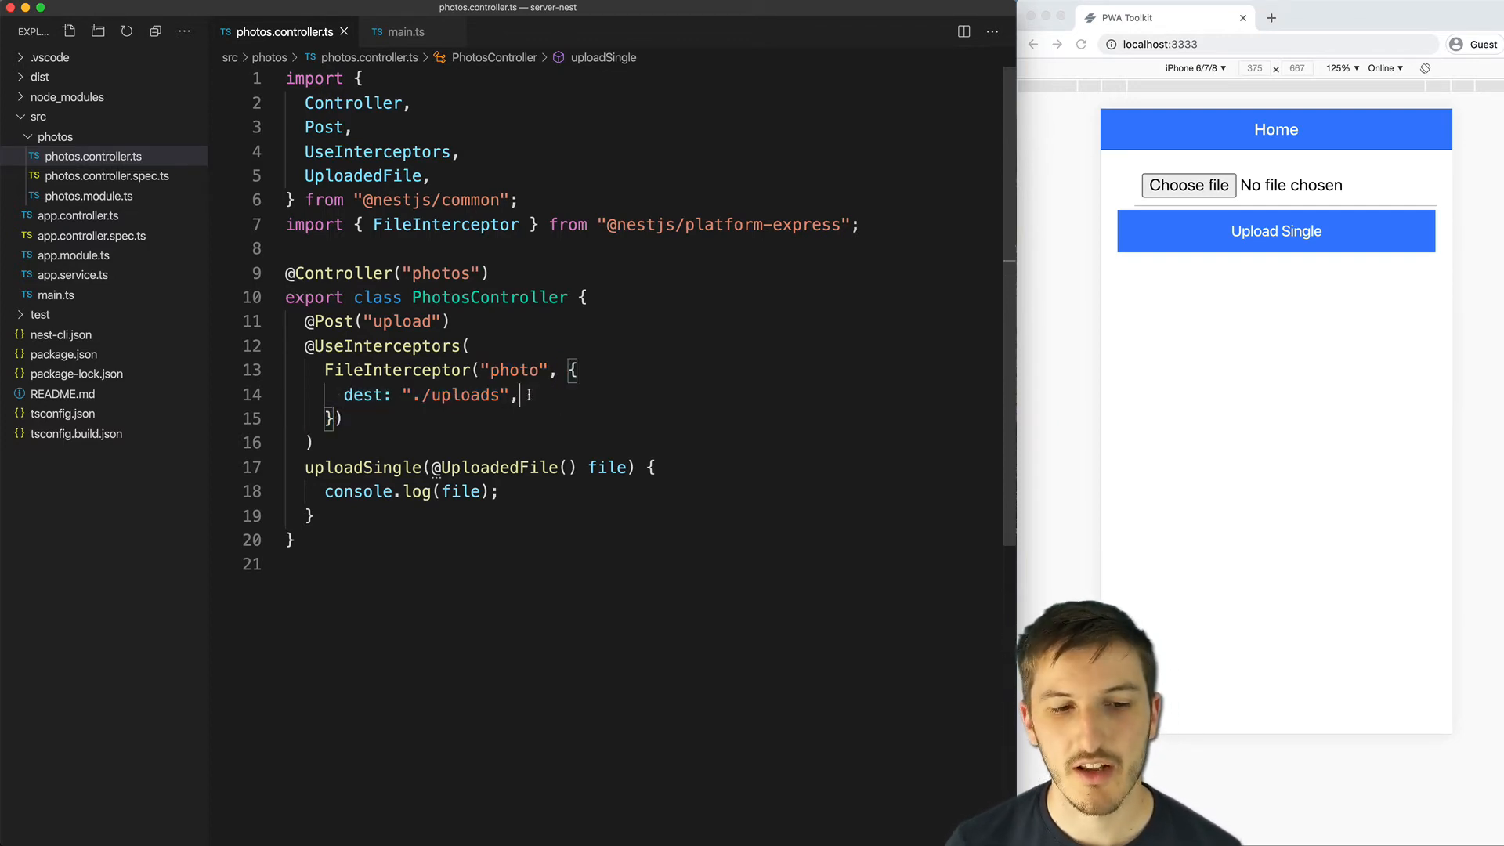
double_click(465, 394)
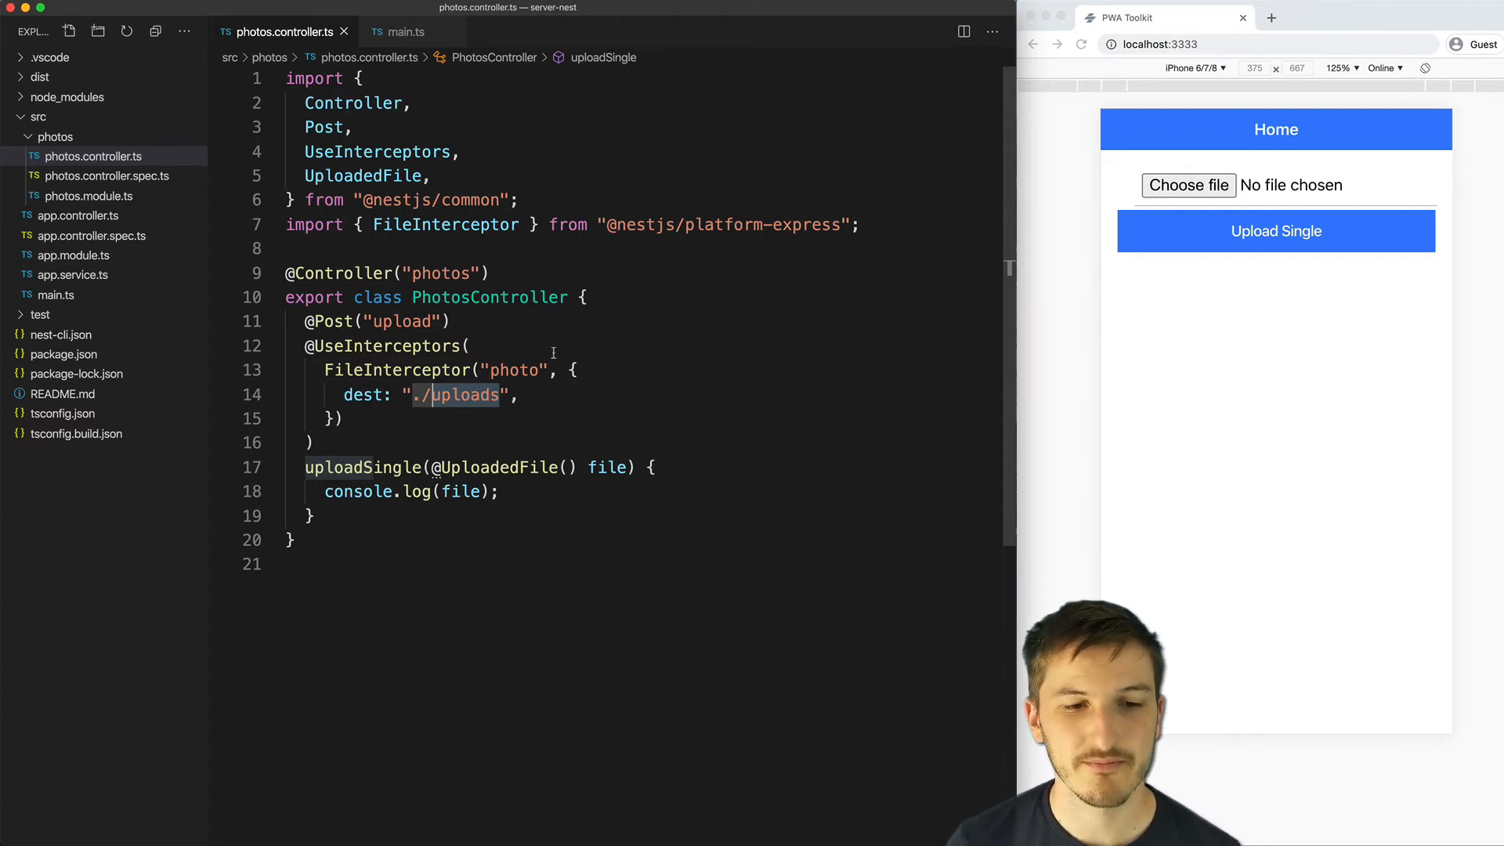
left_click_drag(305, 467, 495, 491)
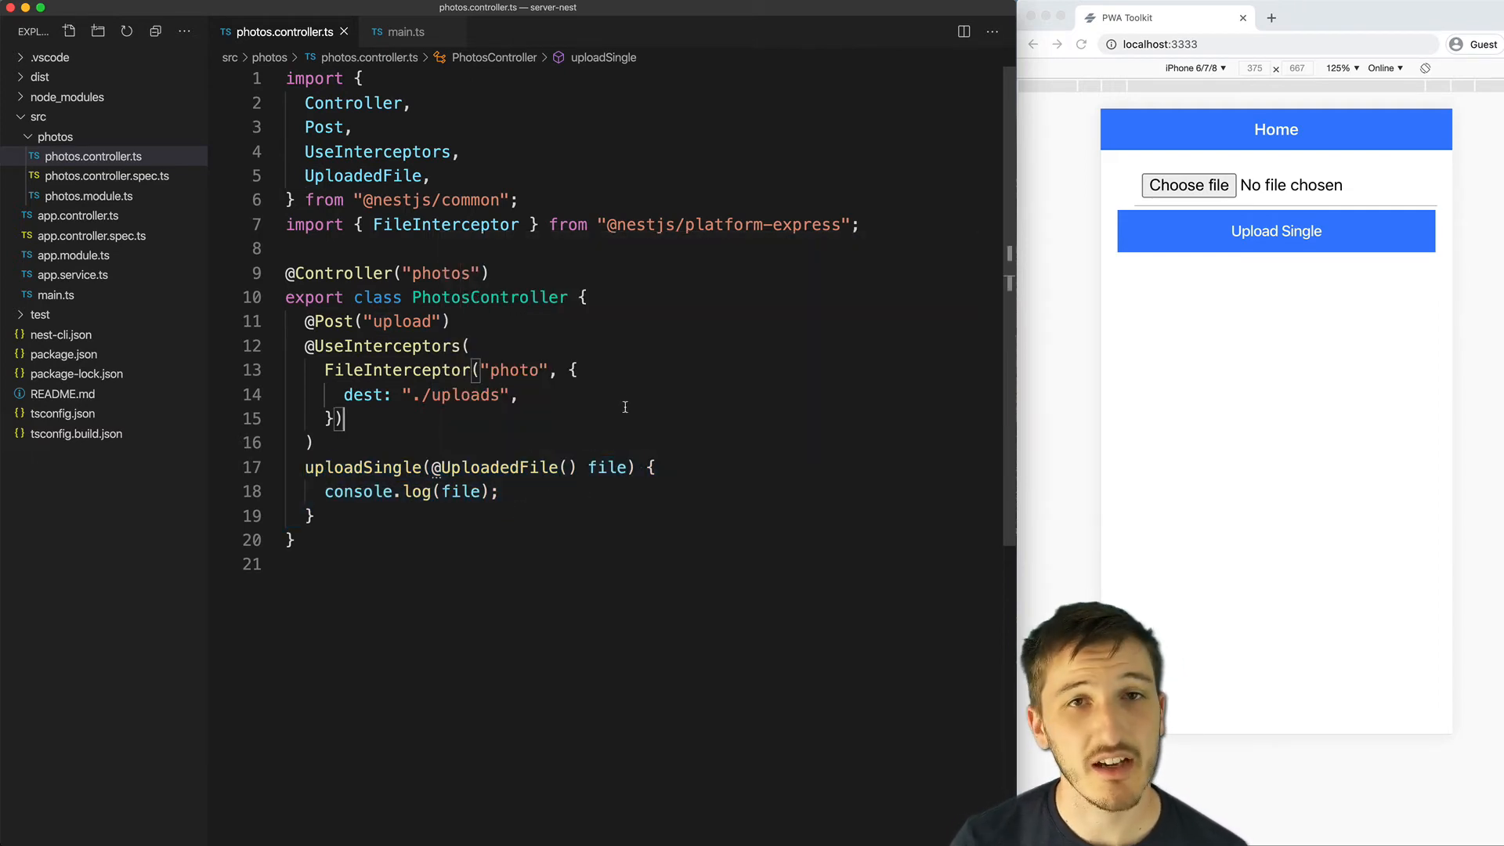
mouse_move(608, 467)
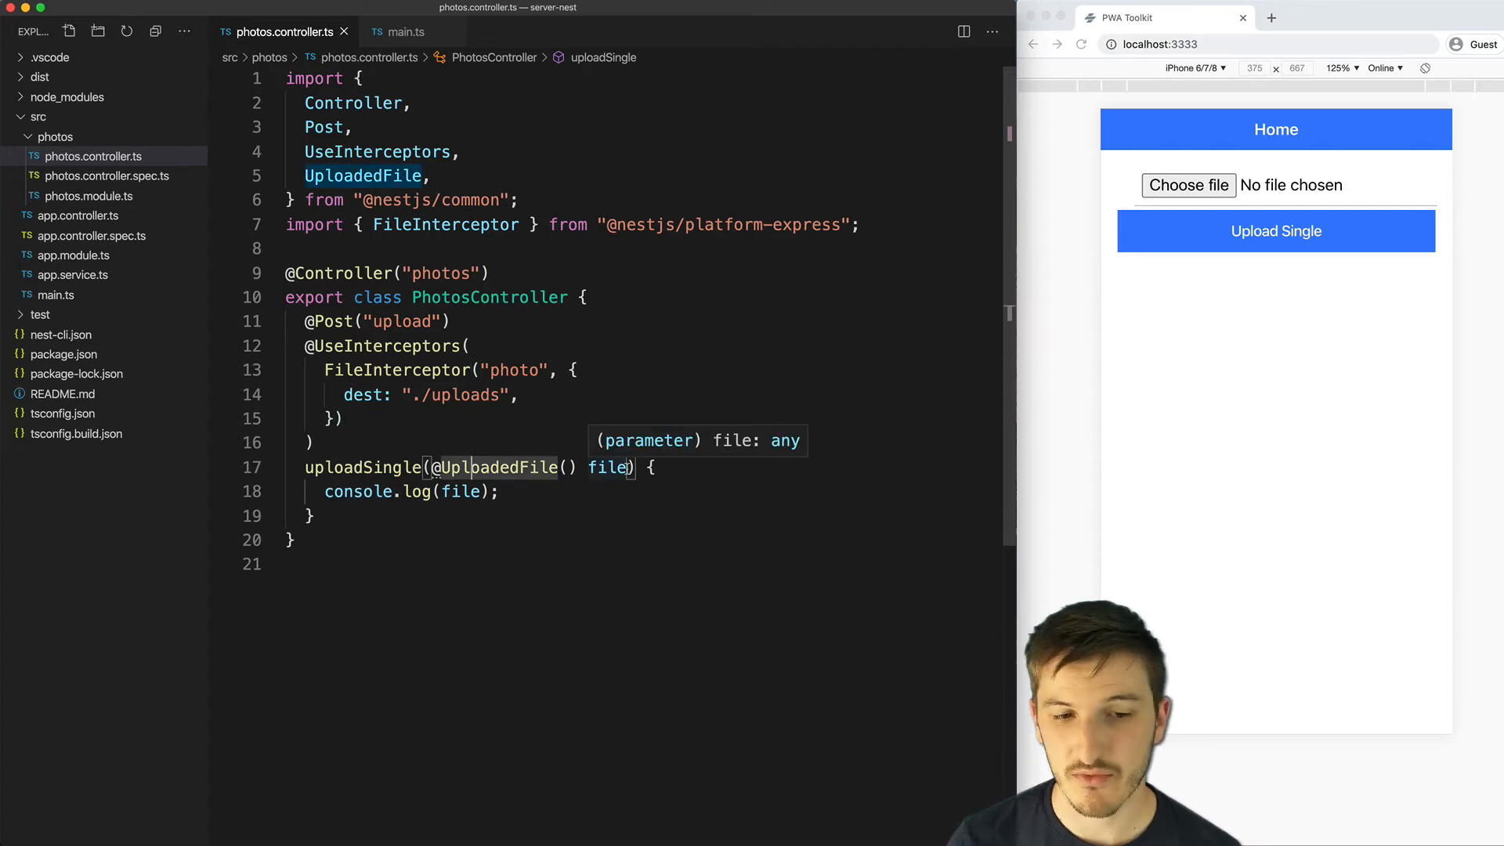
mouse_move(607, 467)
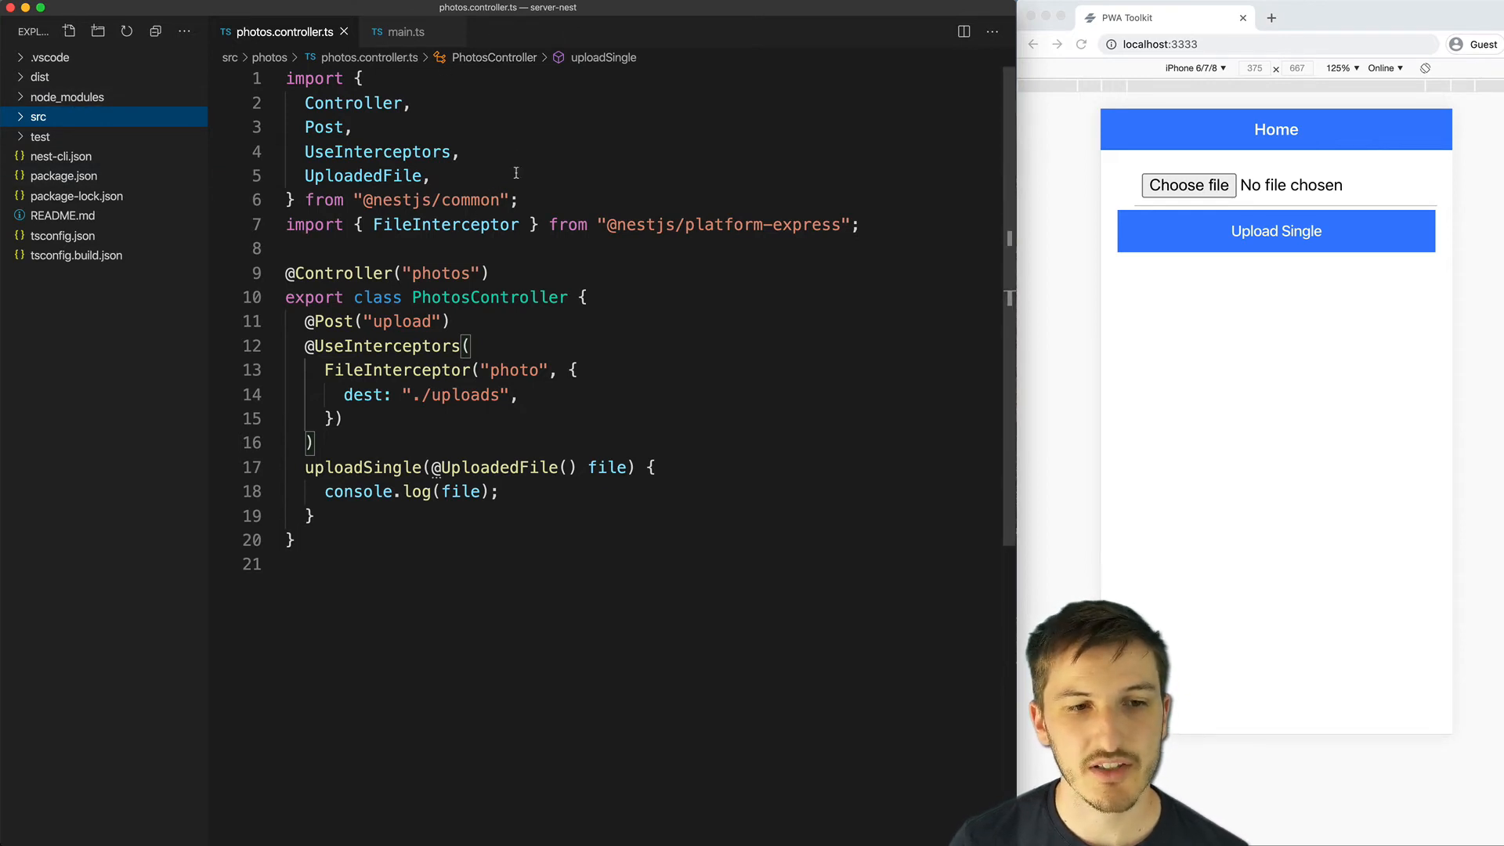
Step: Go back to the photos.controller.ts file from the main.ts bootstrap
left_click(405, 31)
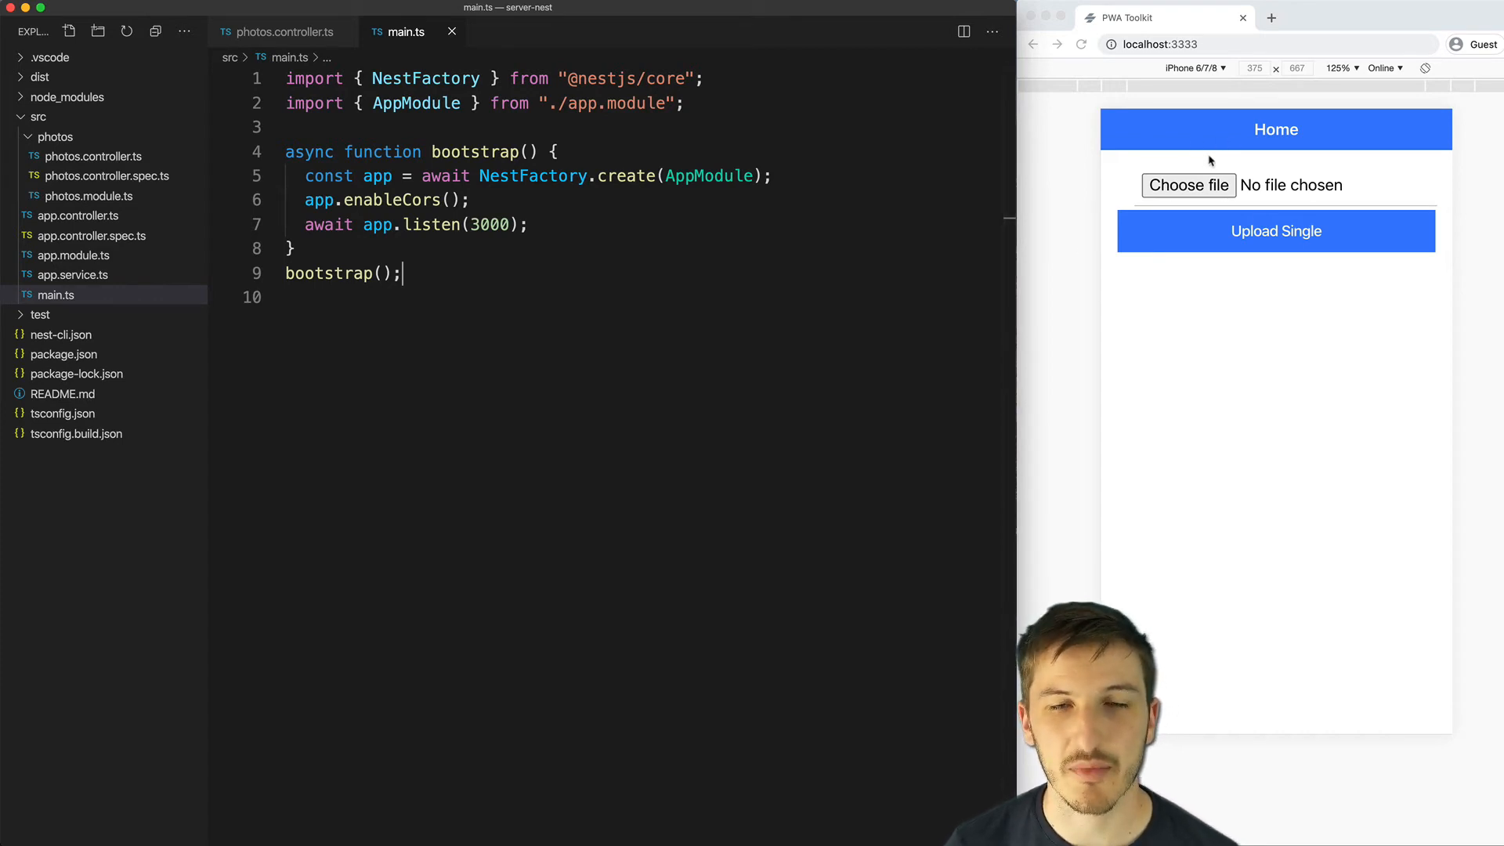
double_click(388, 200)
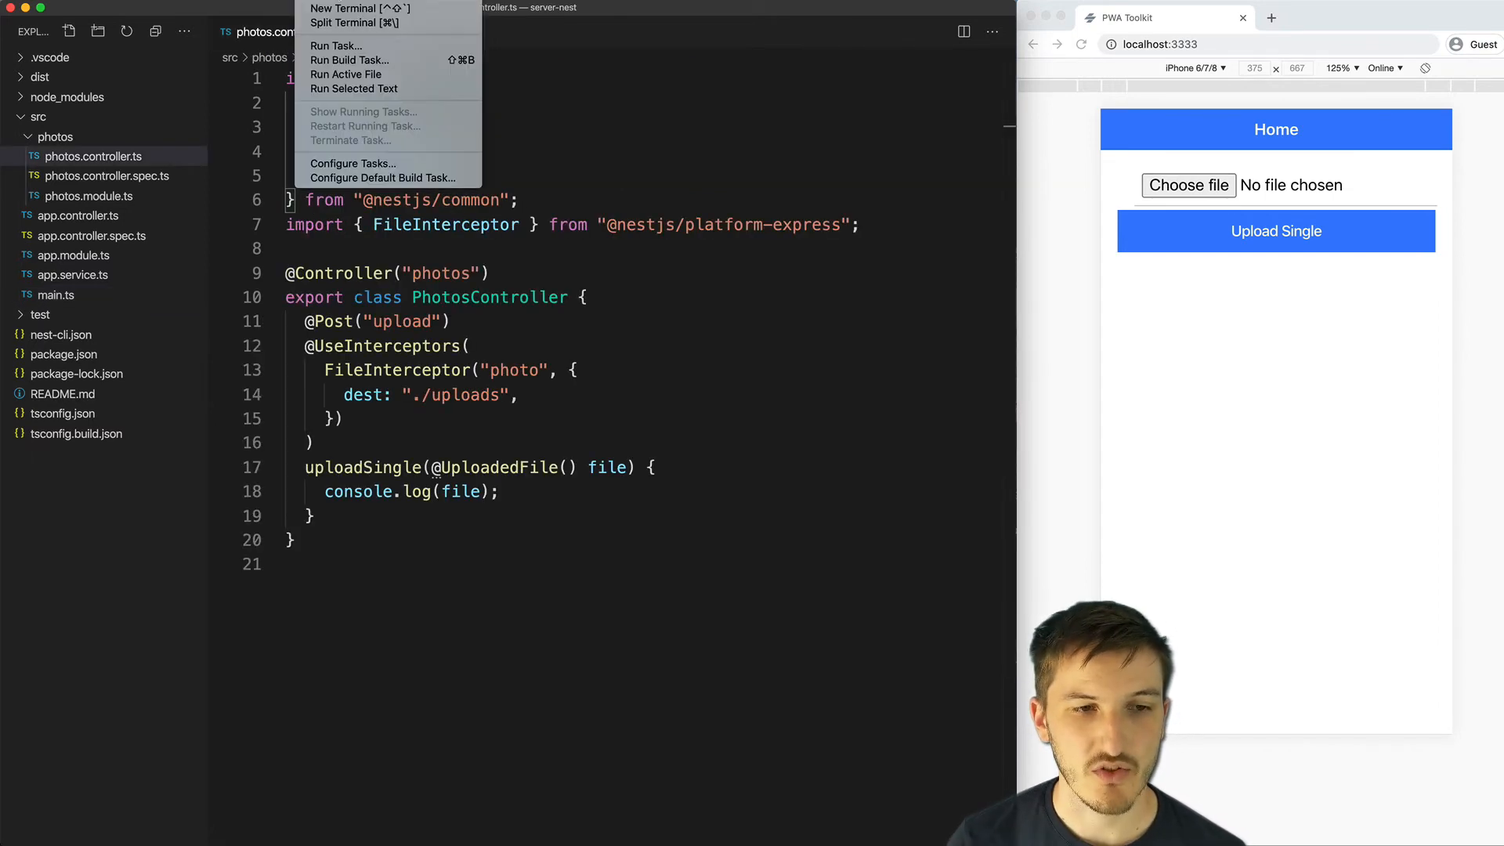
mouse_move(350, 59)
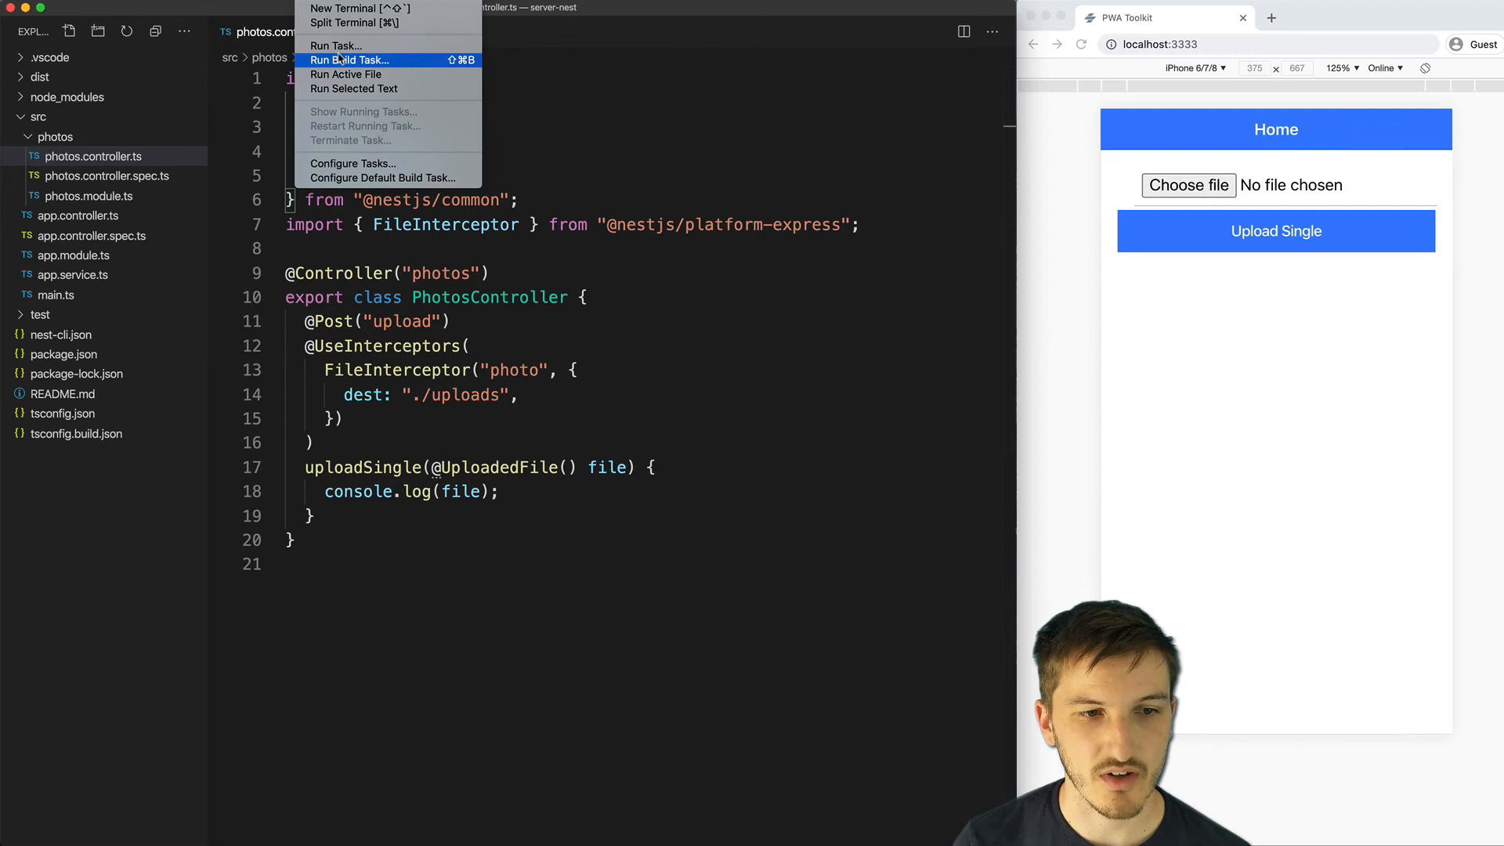
mouse_move(345, 74)
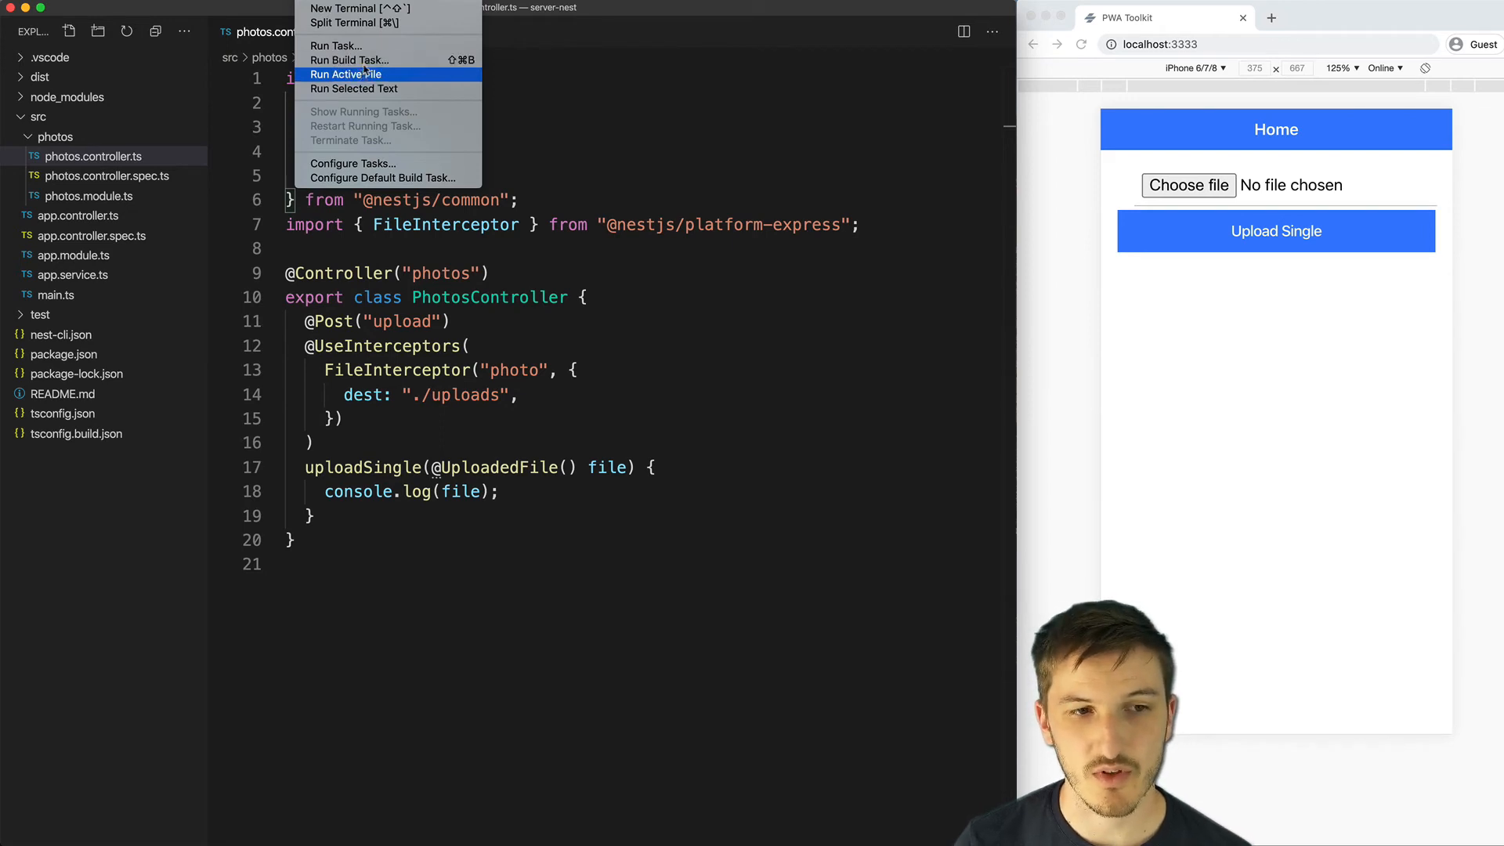
Step: Open a new terminal and enter 'npm run start' to launch the Nest server
left_click(346, 75)
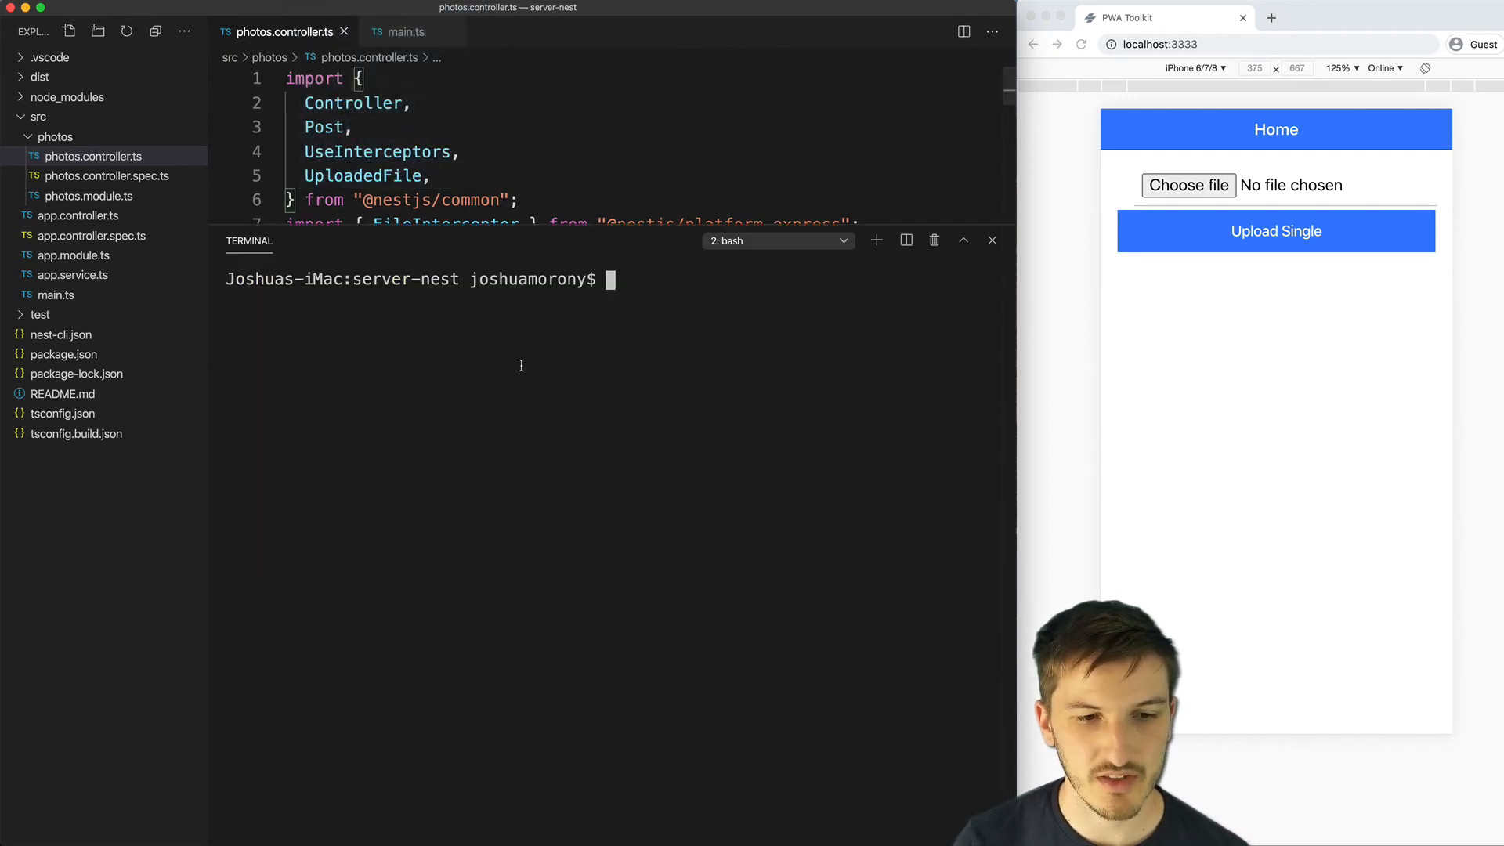
type("npm")
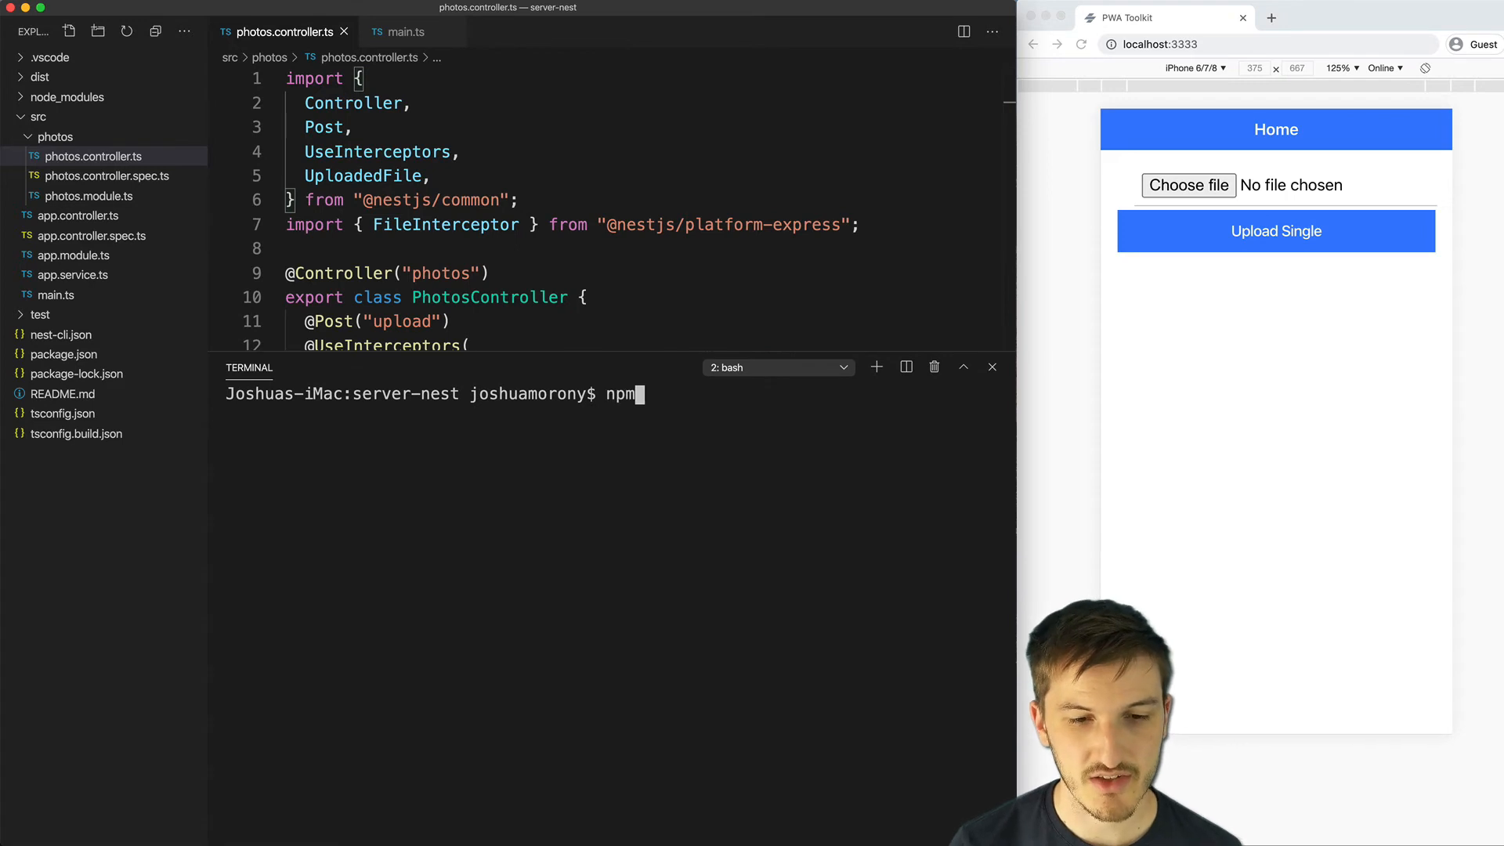
type("run star")
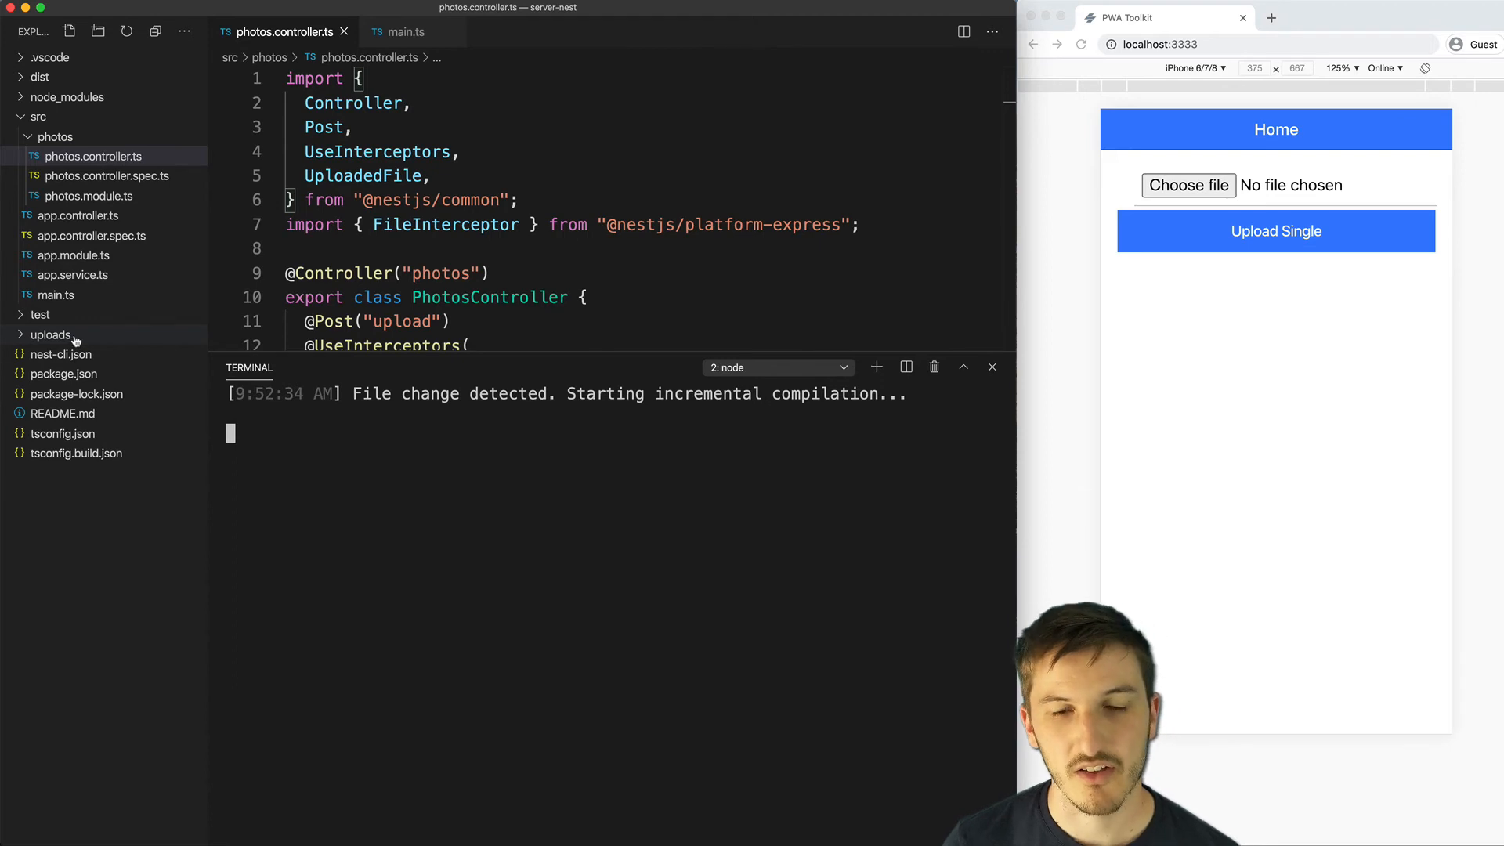
mouse_move(50, 334)
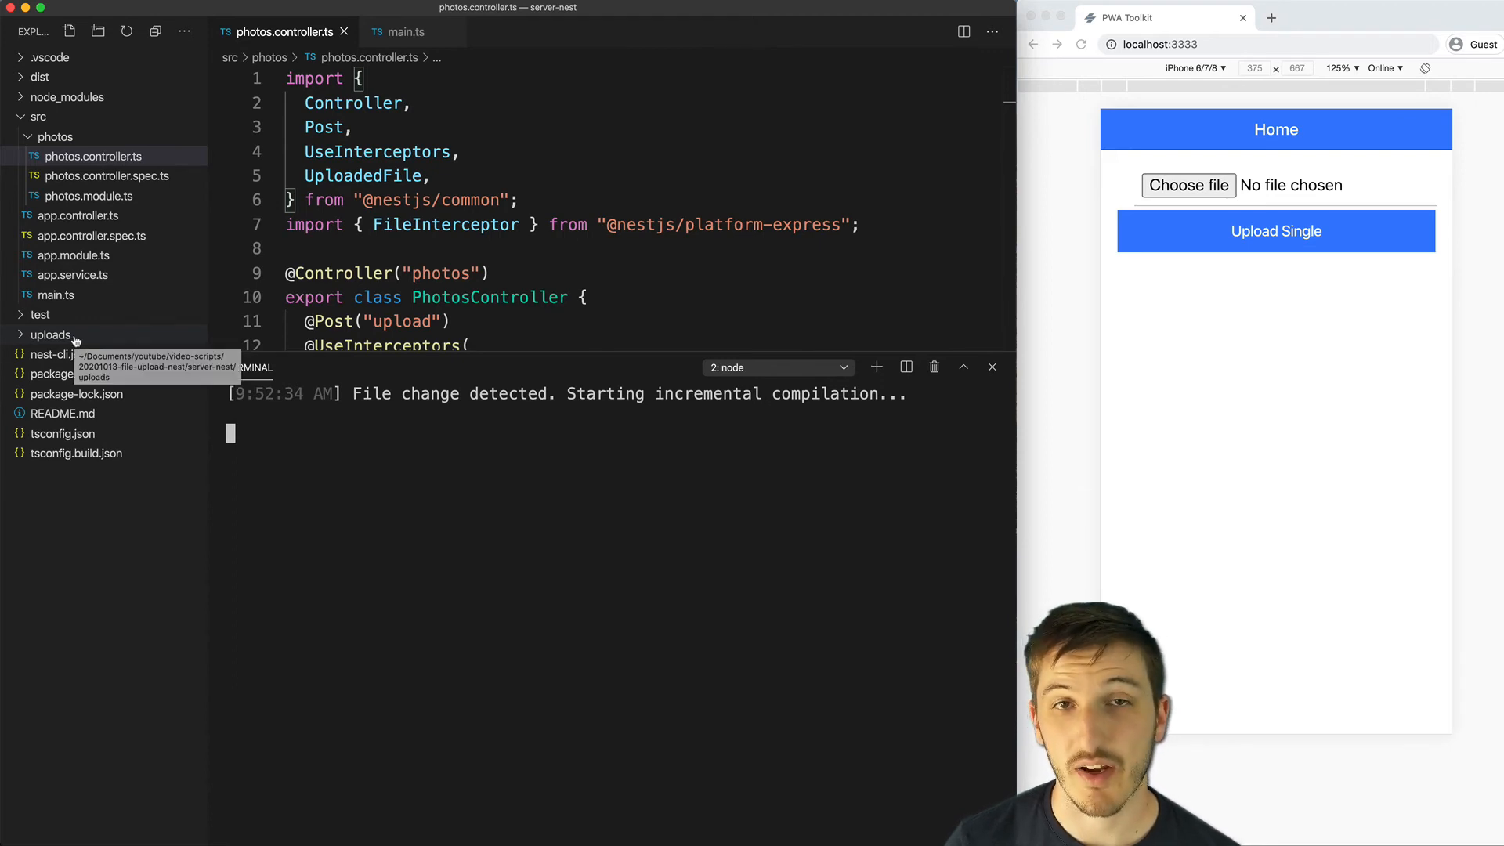
mouse_move(533, 348)
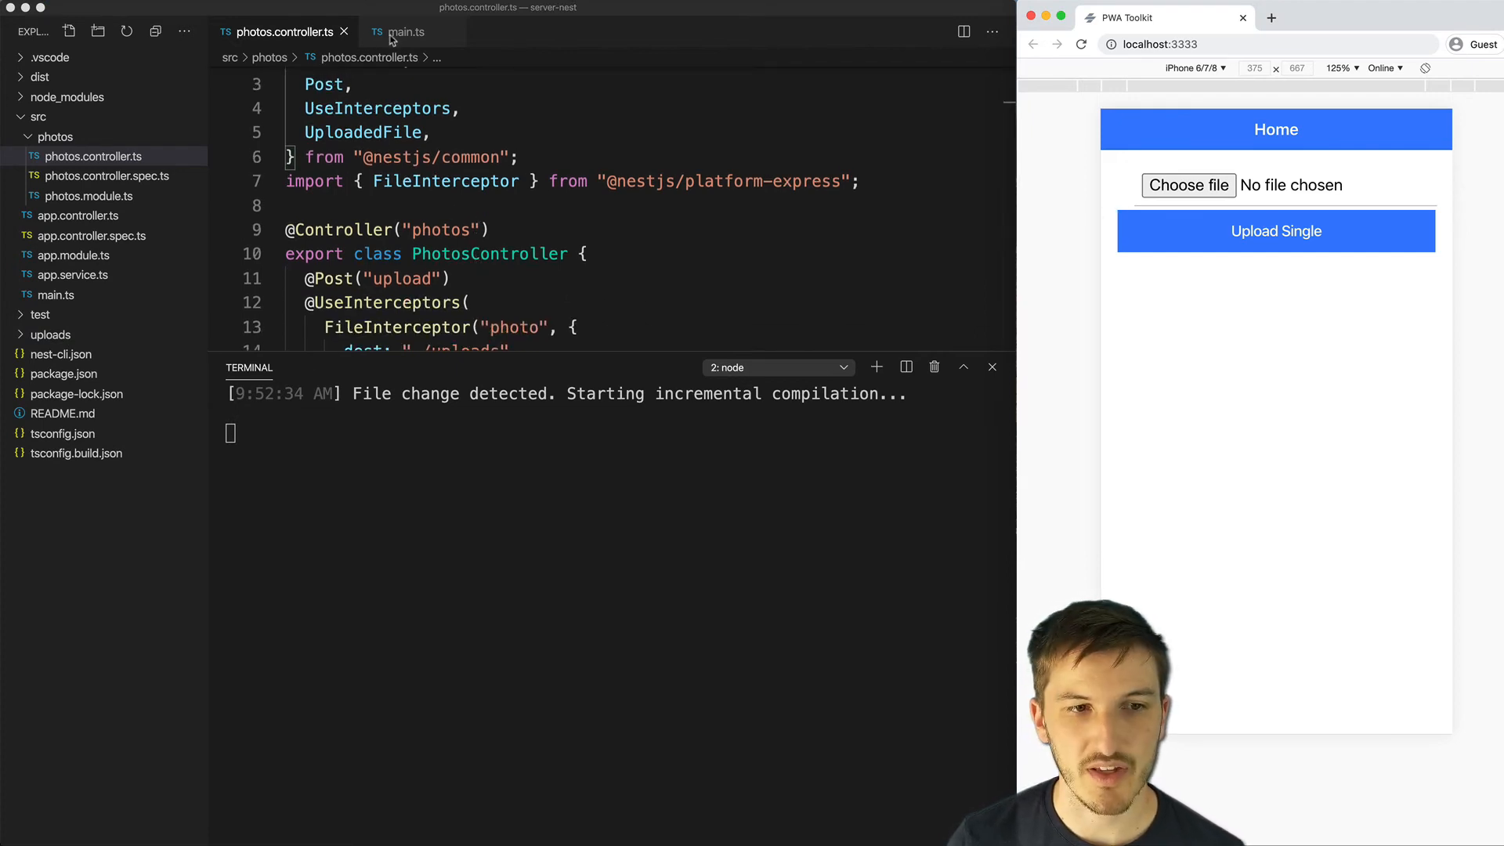
left_click(404, 32)
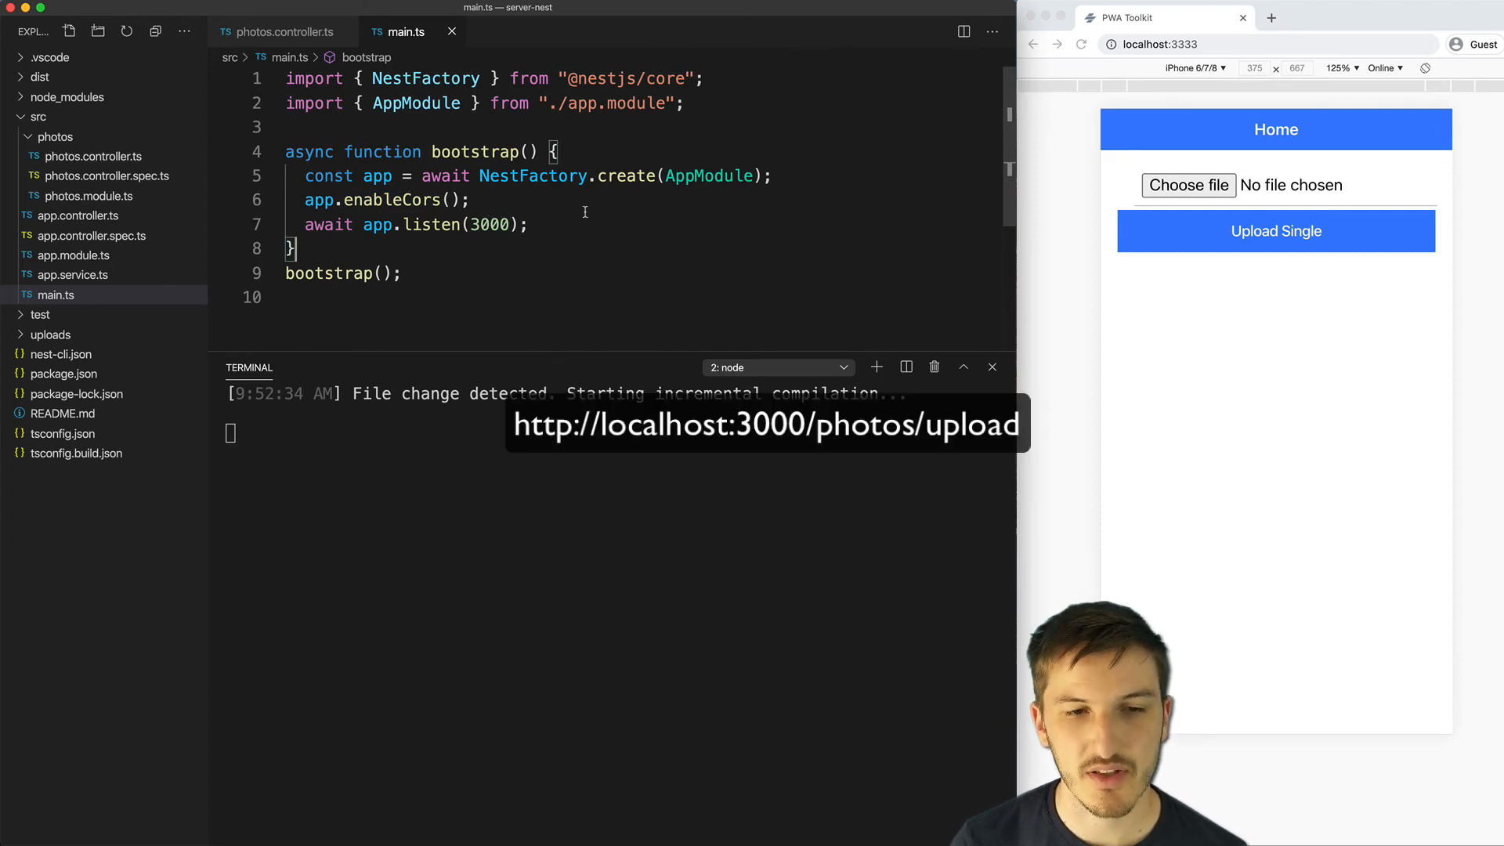
left_click(279, 31)
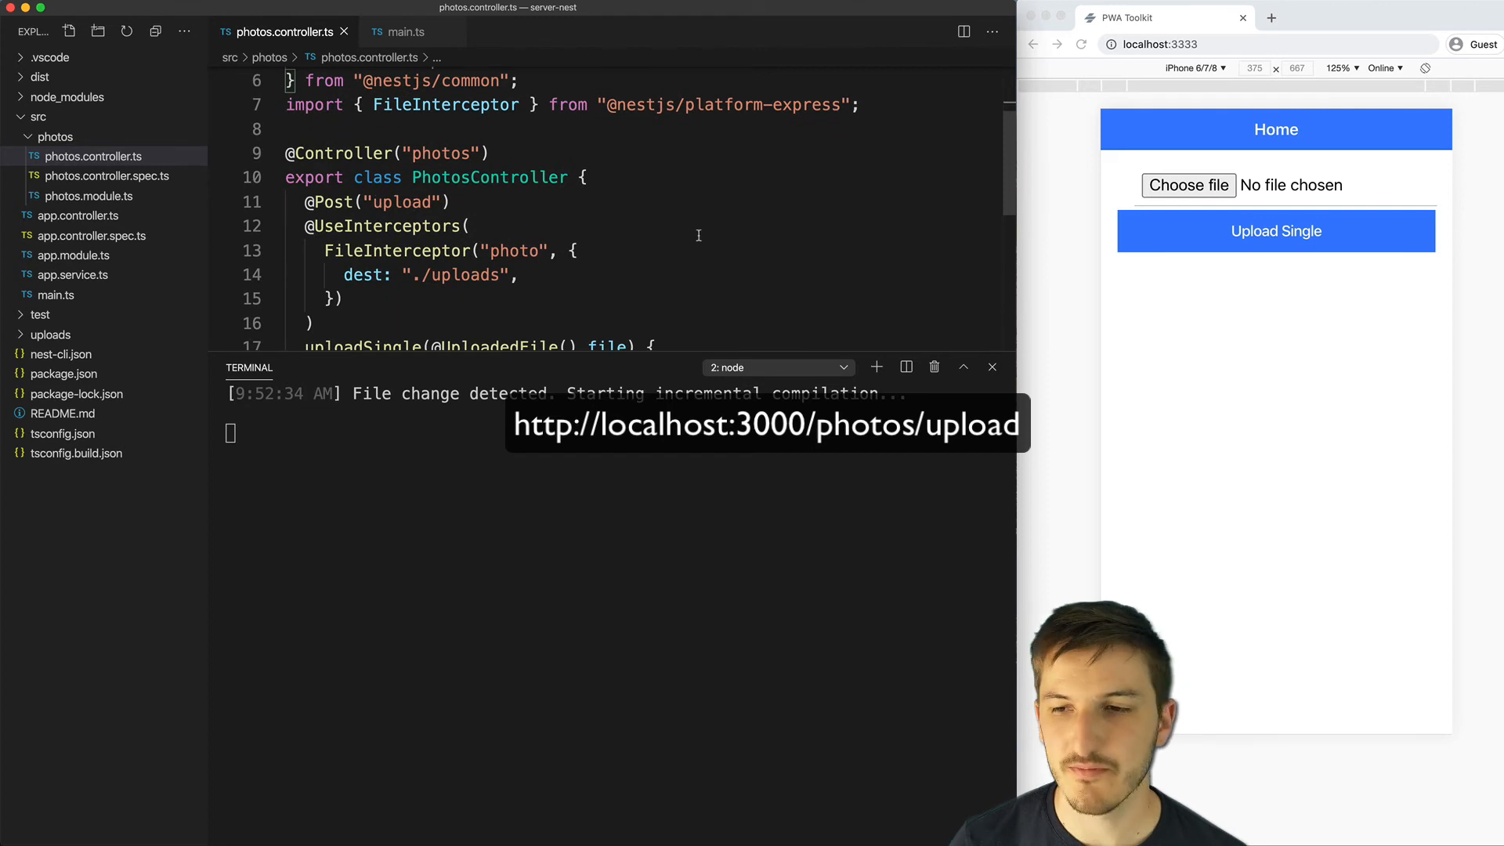
left_click(1276, 231)
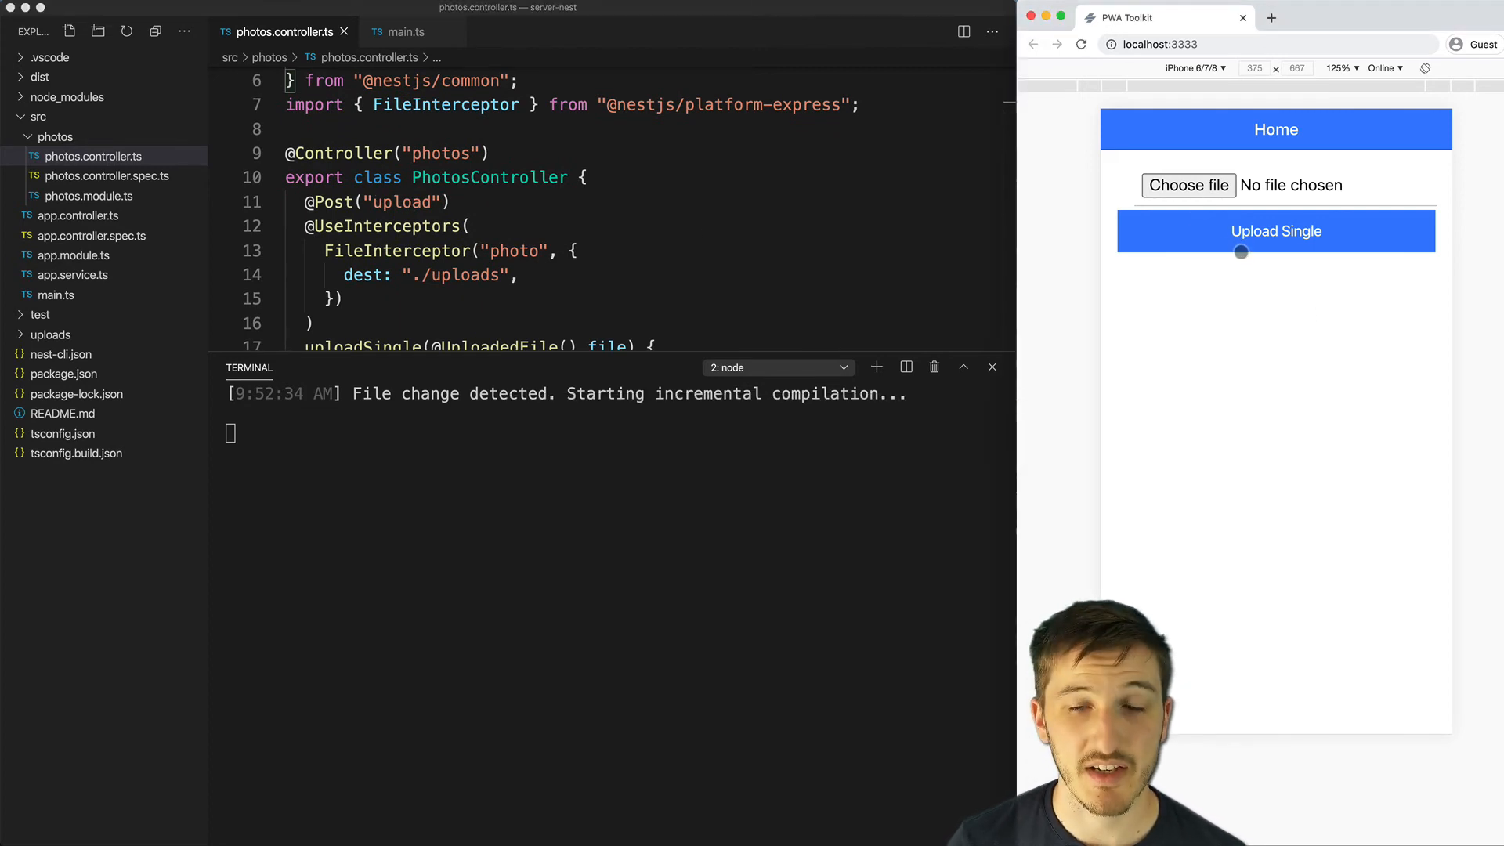
mouse_move(1287, 196)
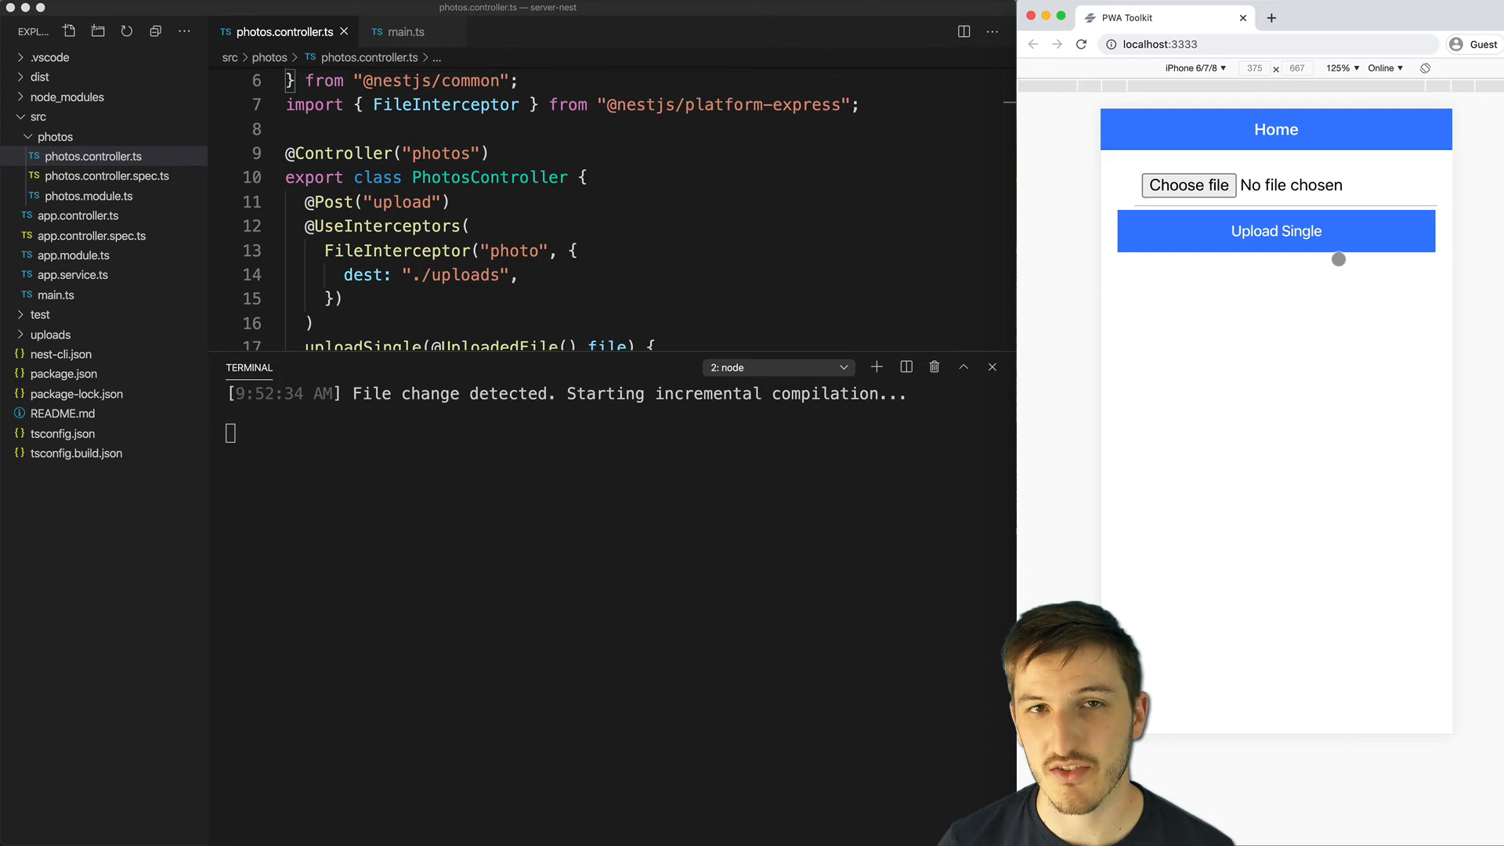
mouse_move(1163, 161)
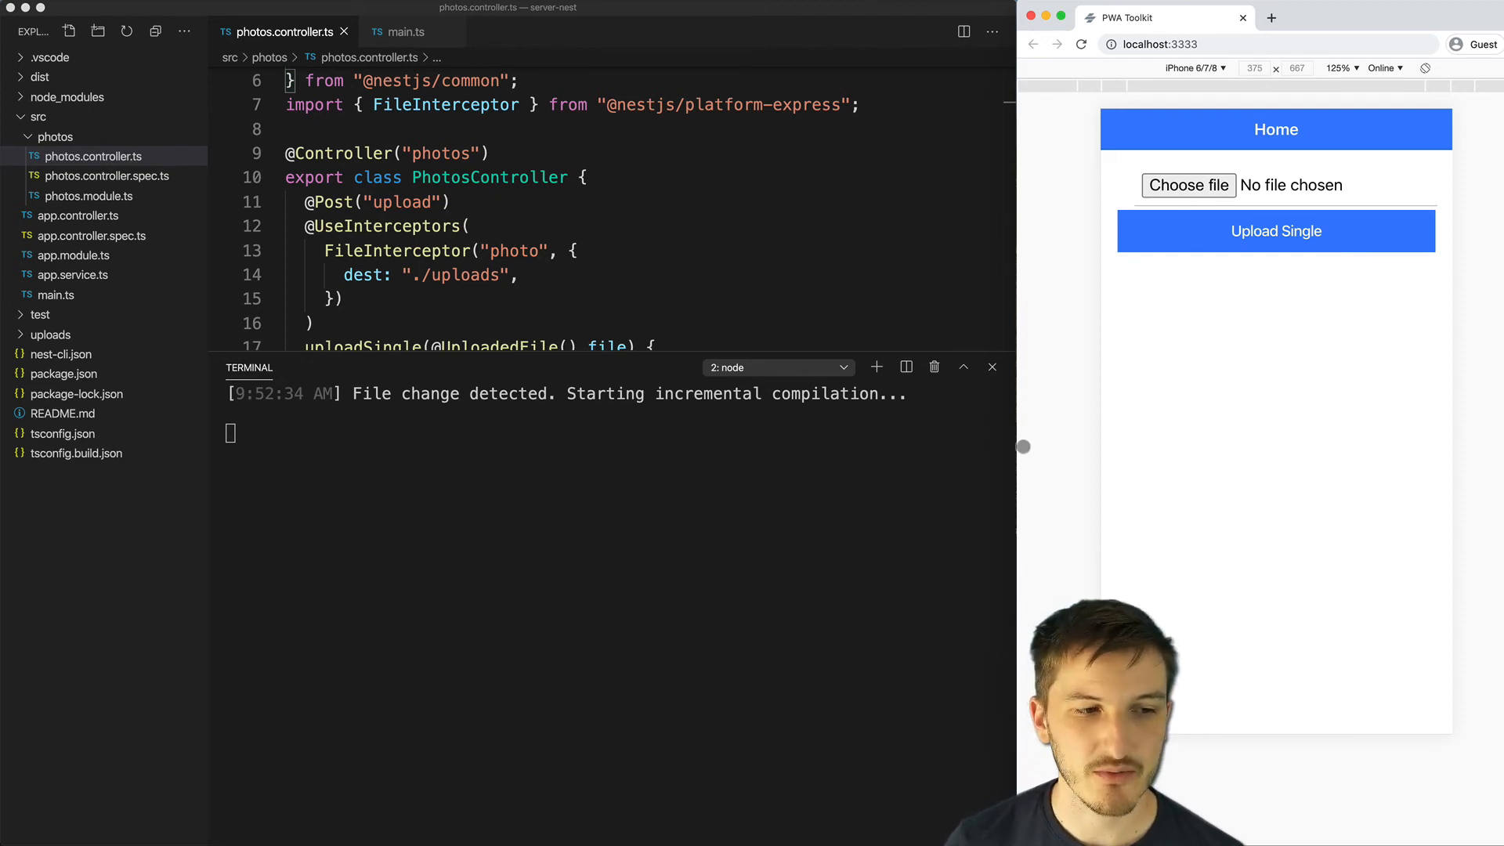
Step: Expand the uploads folder in the Explorer to show it is empty
left_click(50, 334)
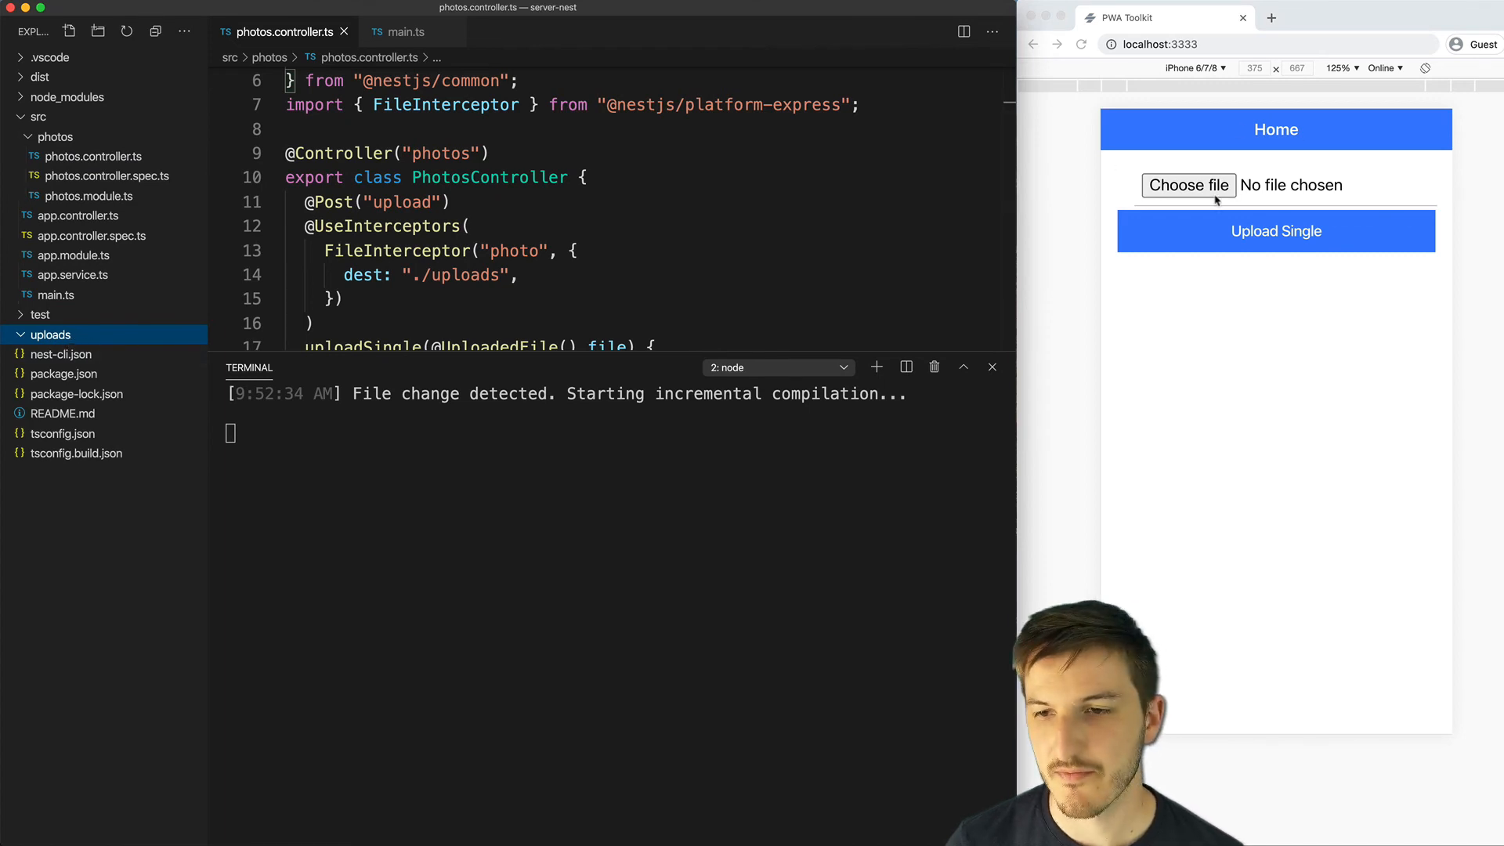
Step: Upload facebook-firebase.png via Upload Single, then open the file picker for another image
left_click(1189, 185)
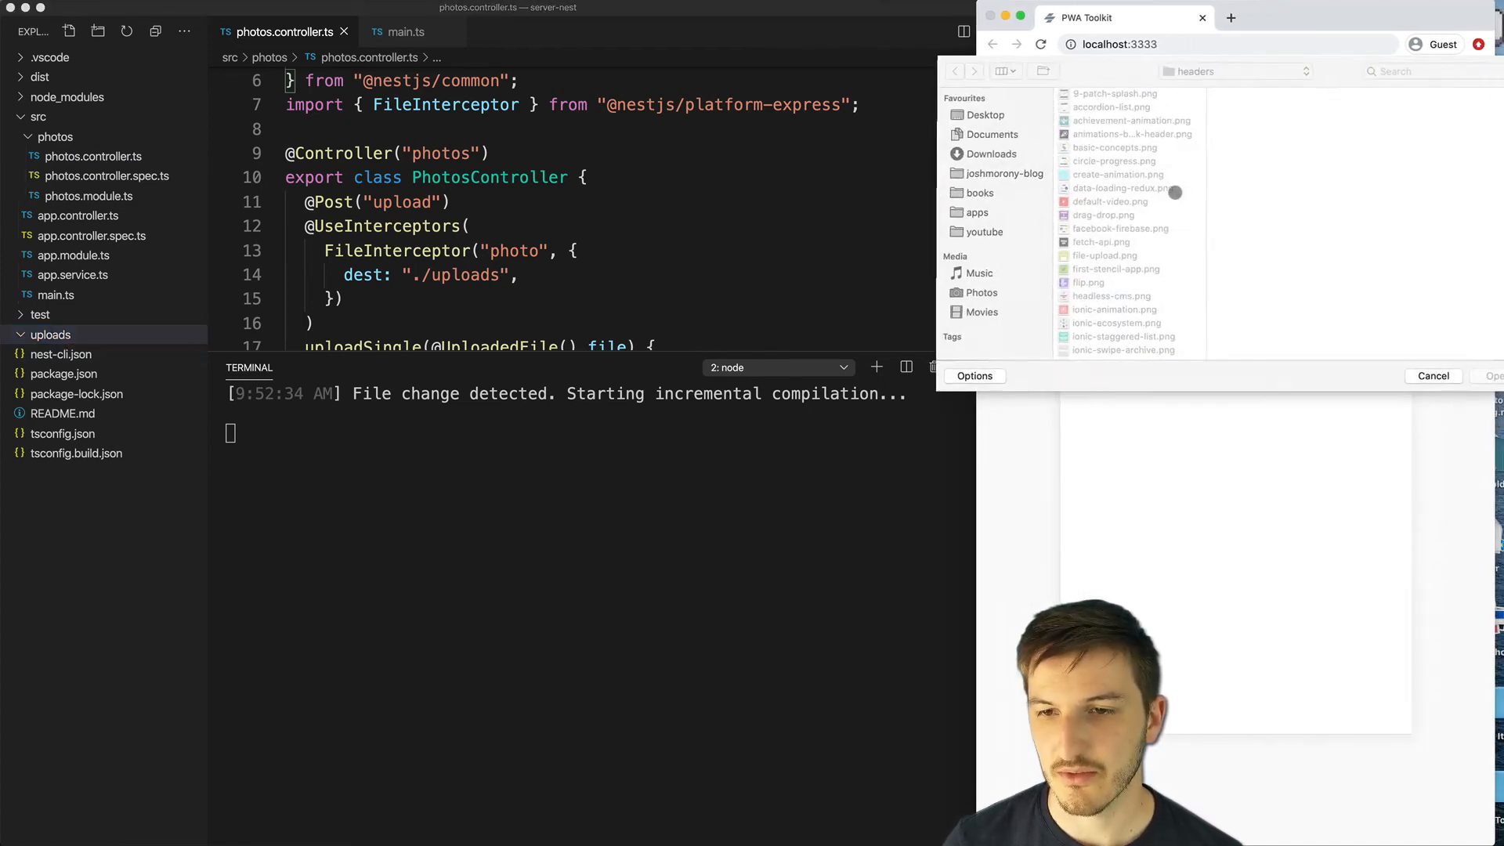
left_click(1432, 375)
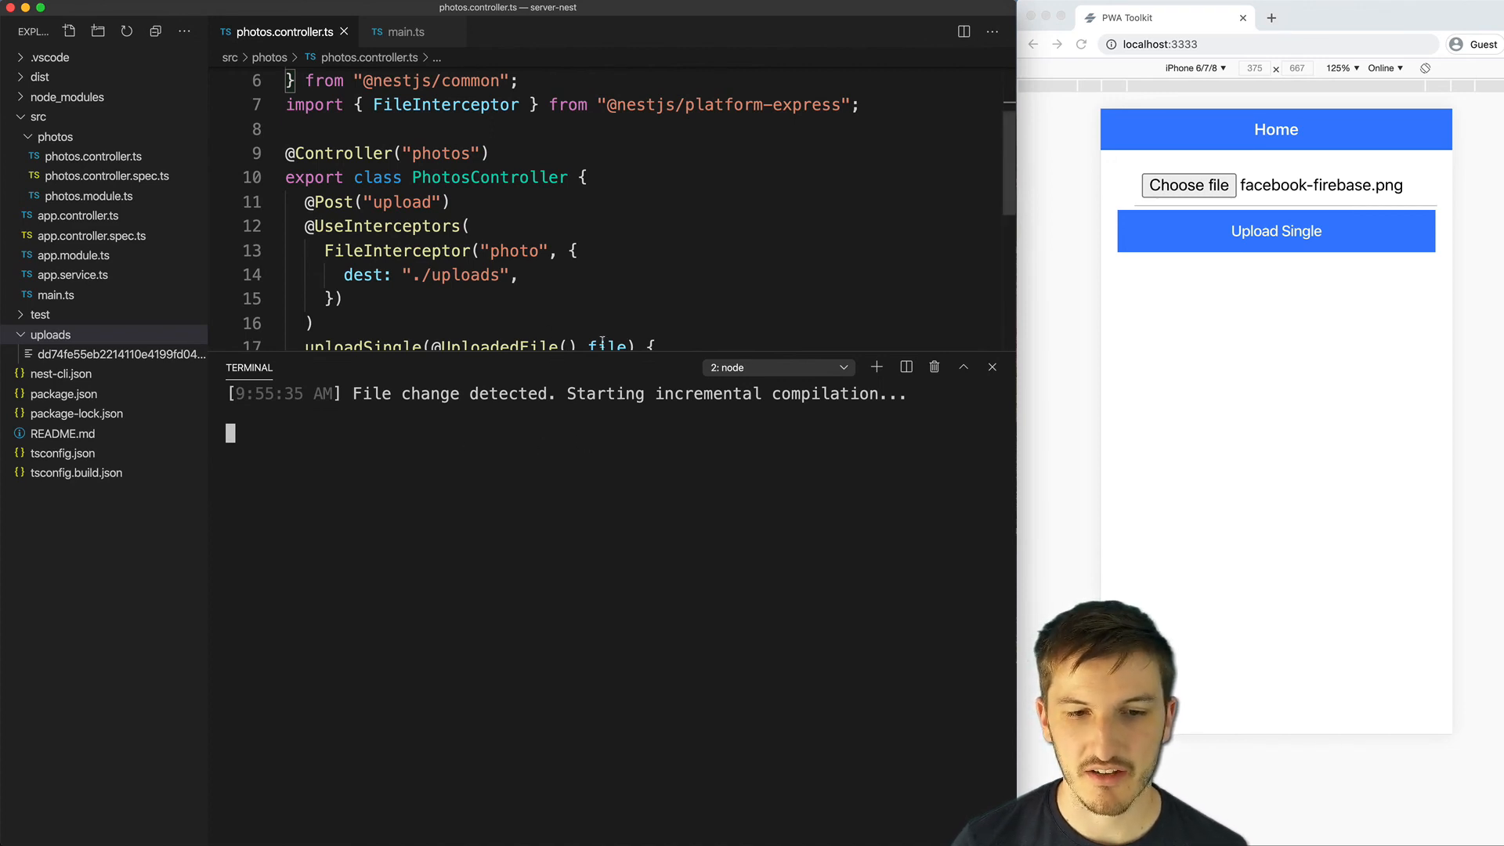
scroll("down", 3)
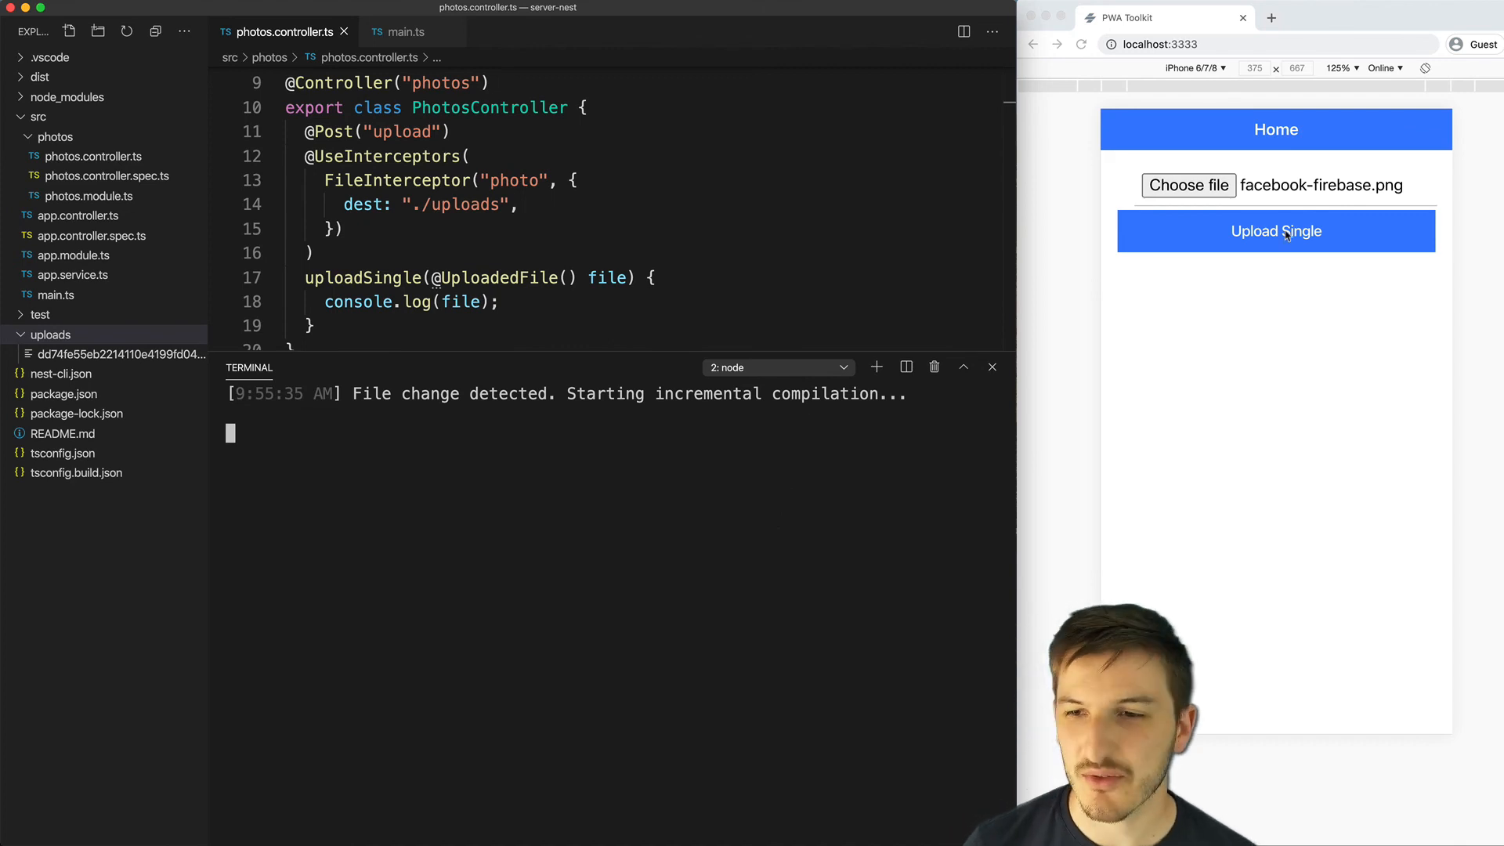
left_click(1188, 185)
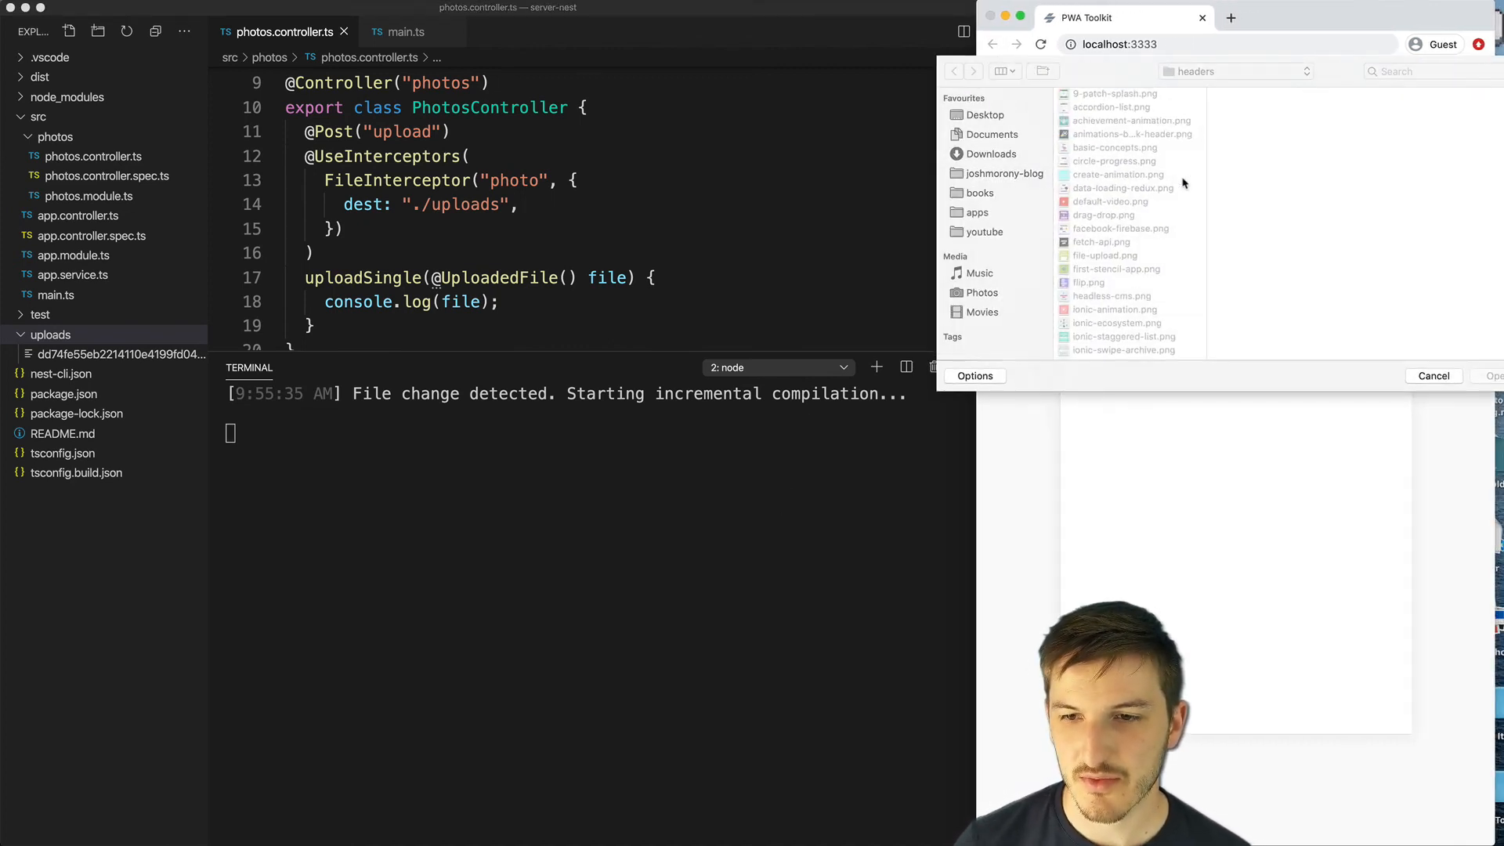